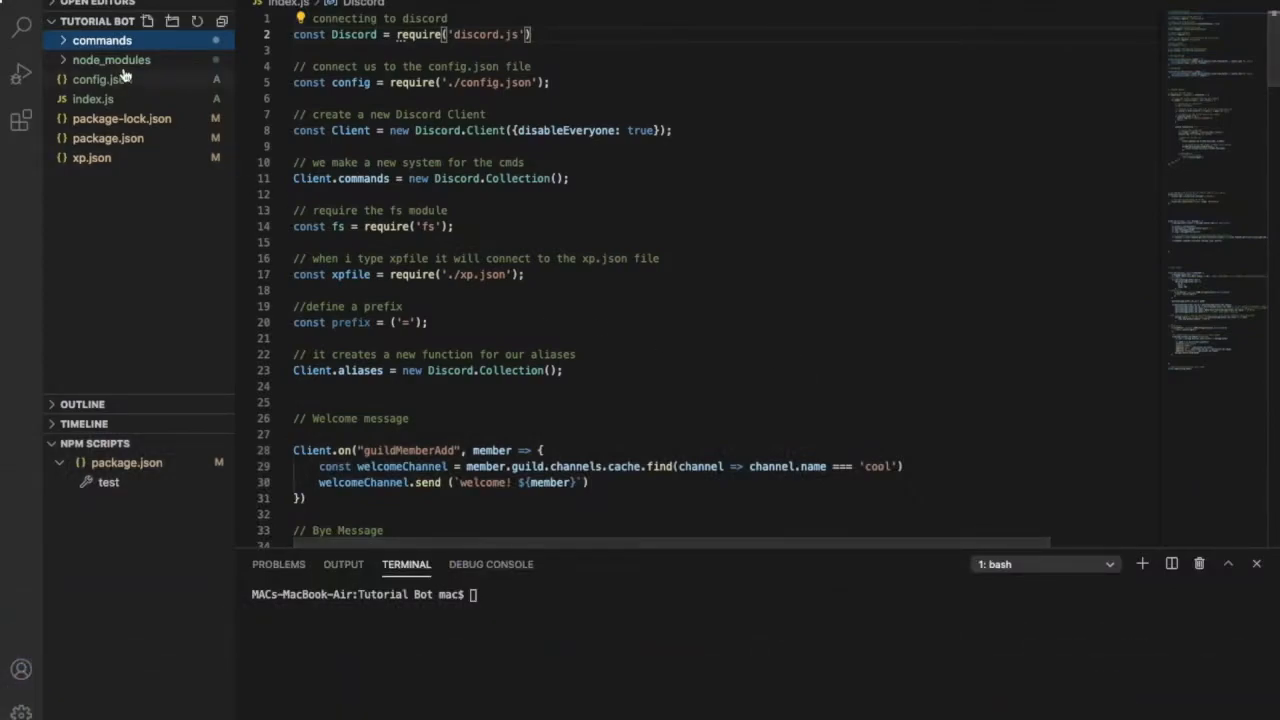
- Create a react.js file inside the commands > Admin folder
click(101, 40)
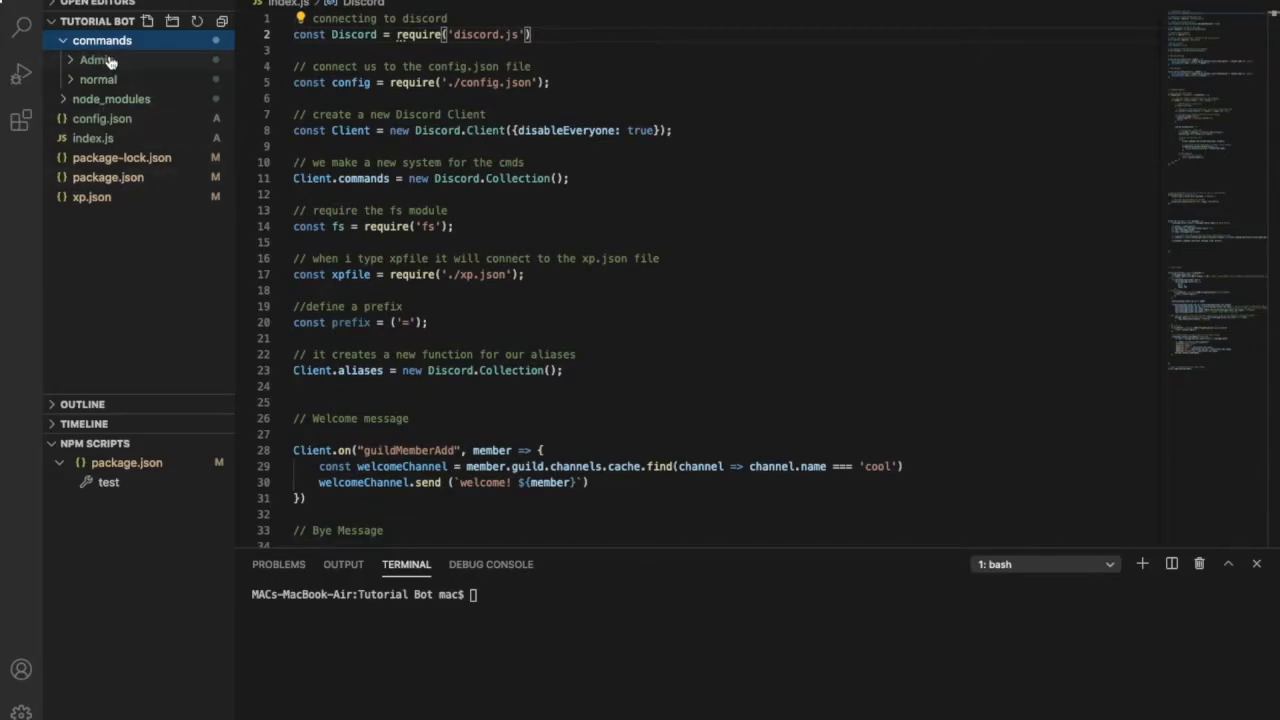
click(96, 59)
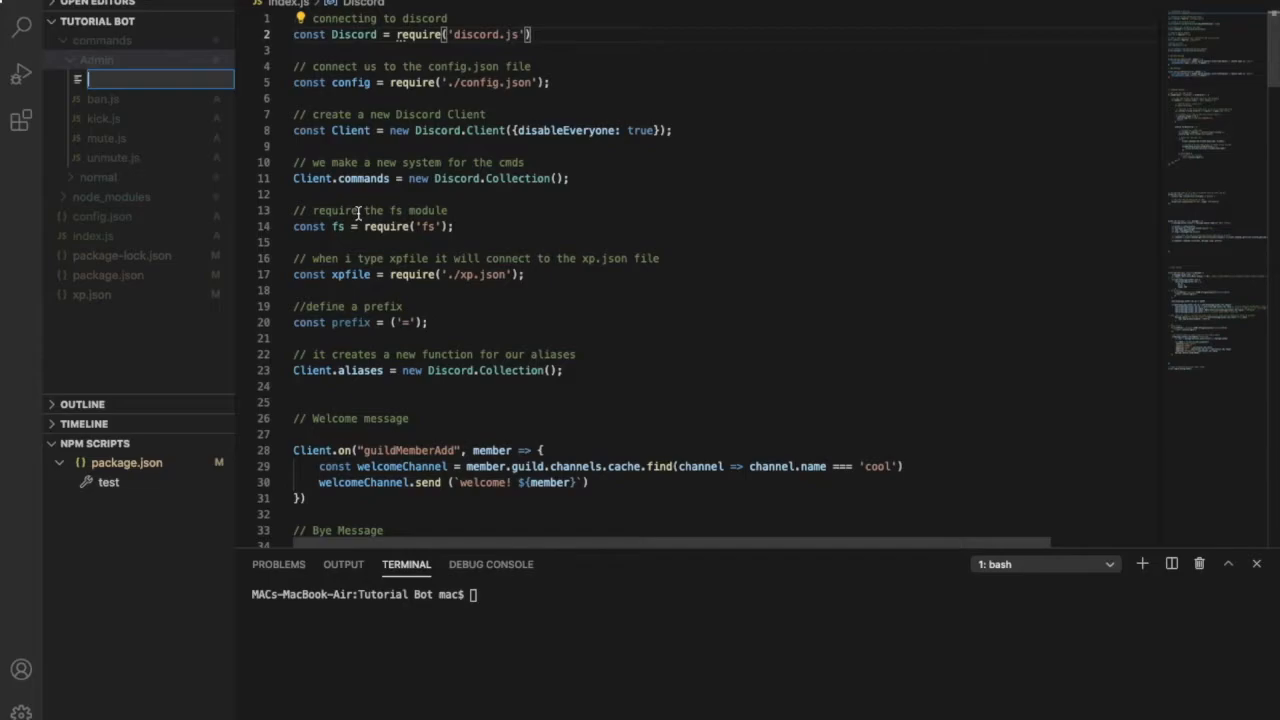
text(react.)
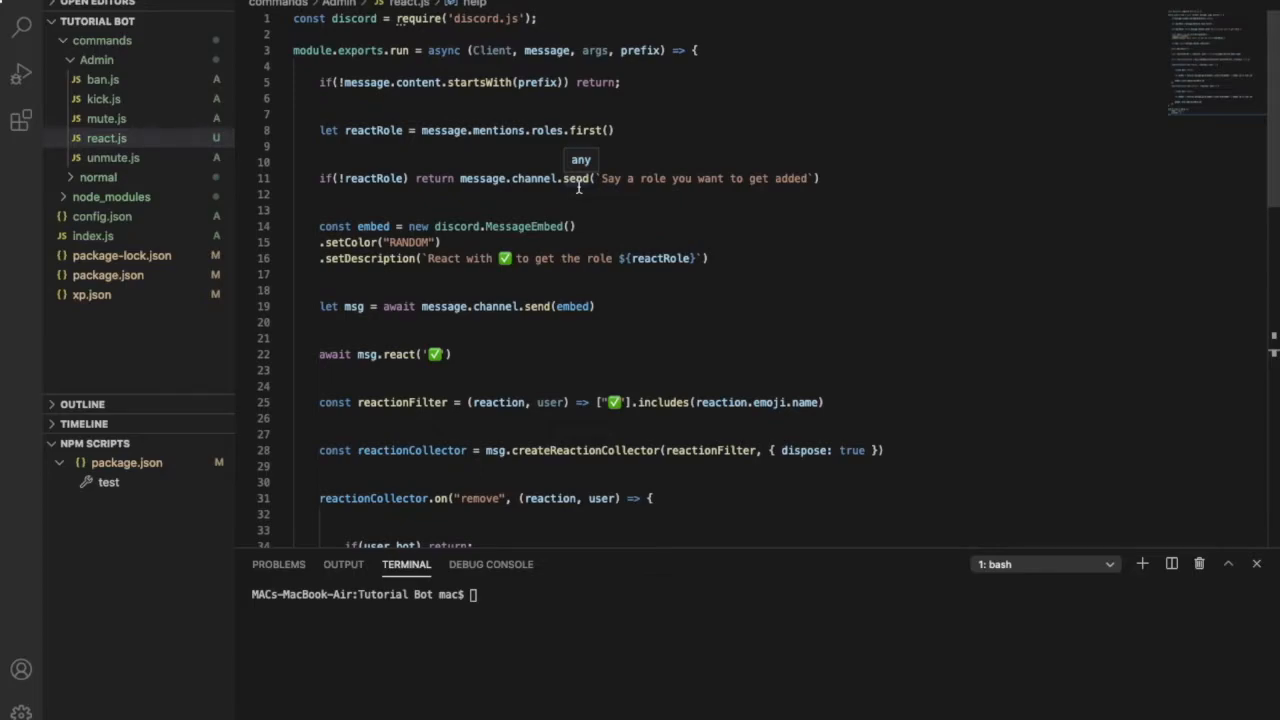
- Add '// gets the role for the reaction' on line 7 and begin an '// if no' comment
click(315, 114)
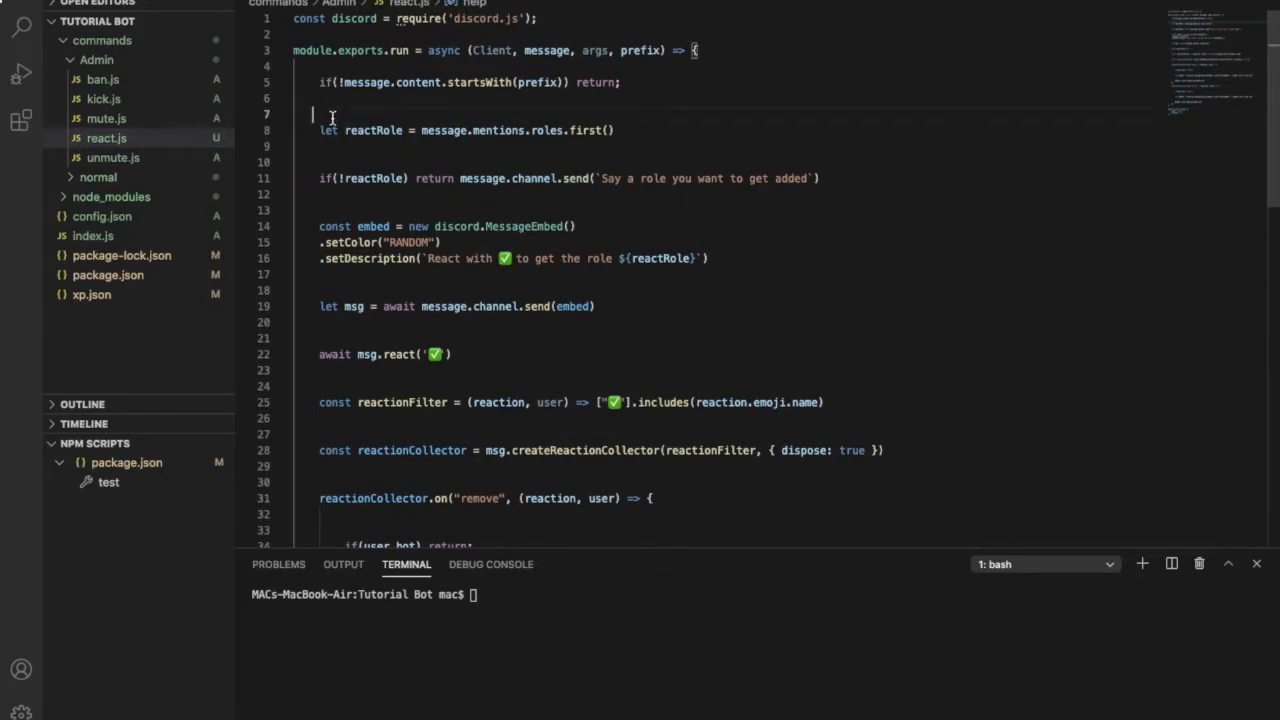
text(//)
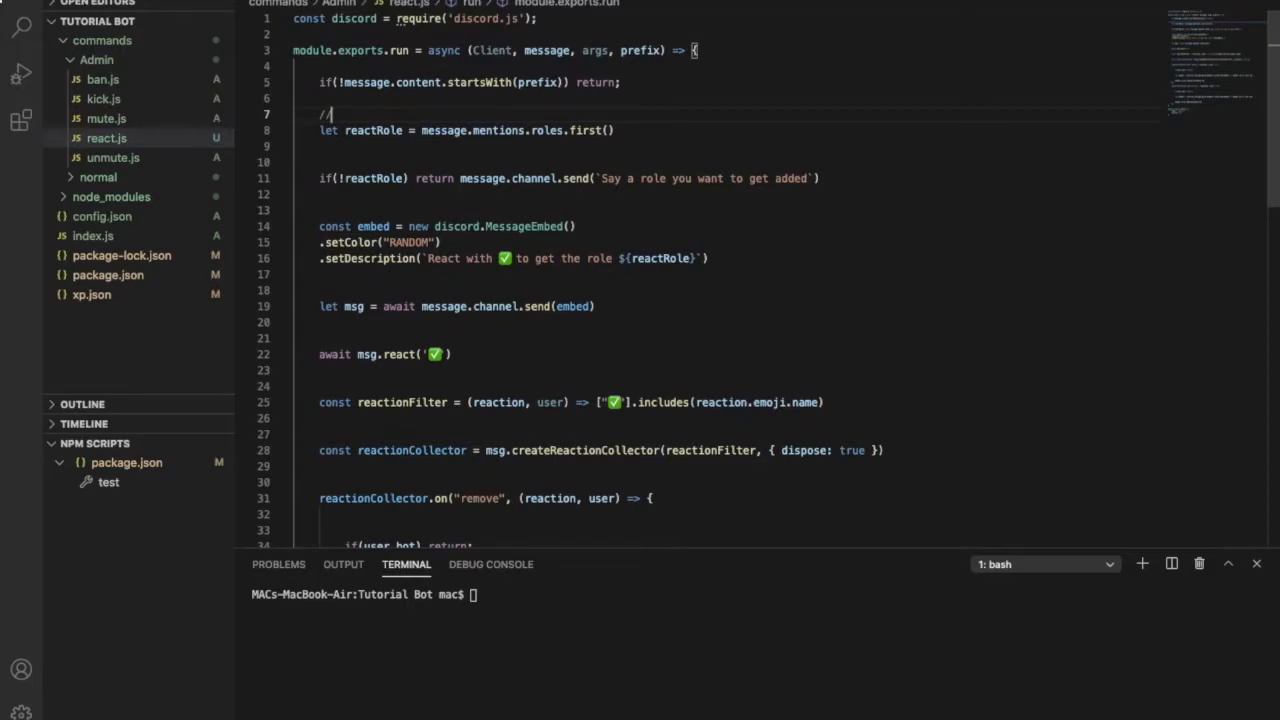
text(s)
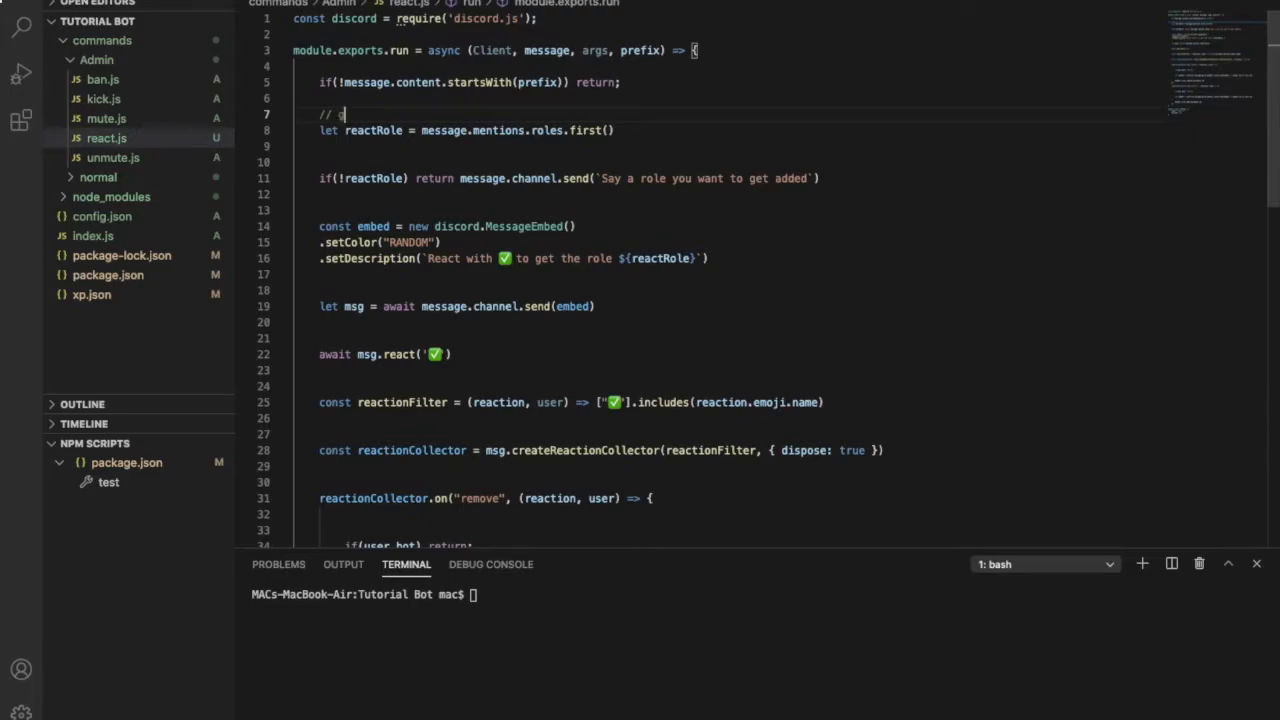
text(gets tje)
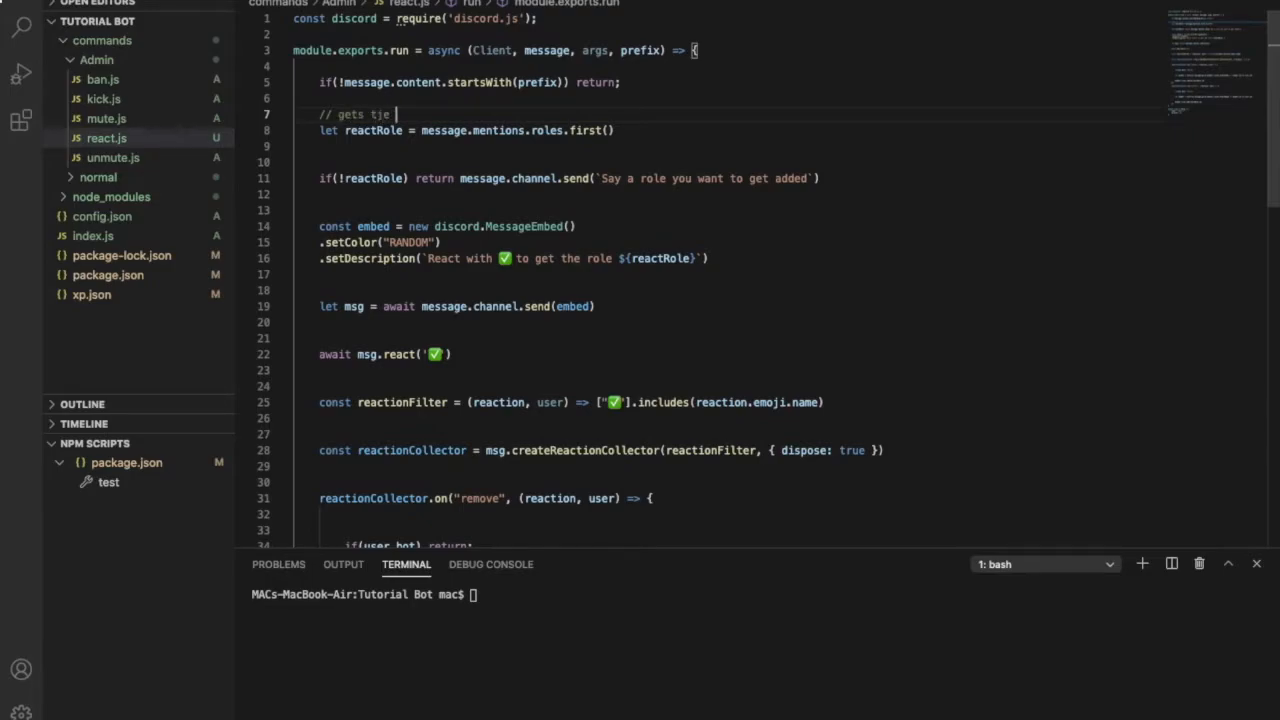
text(the)
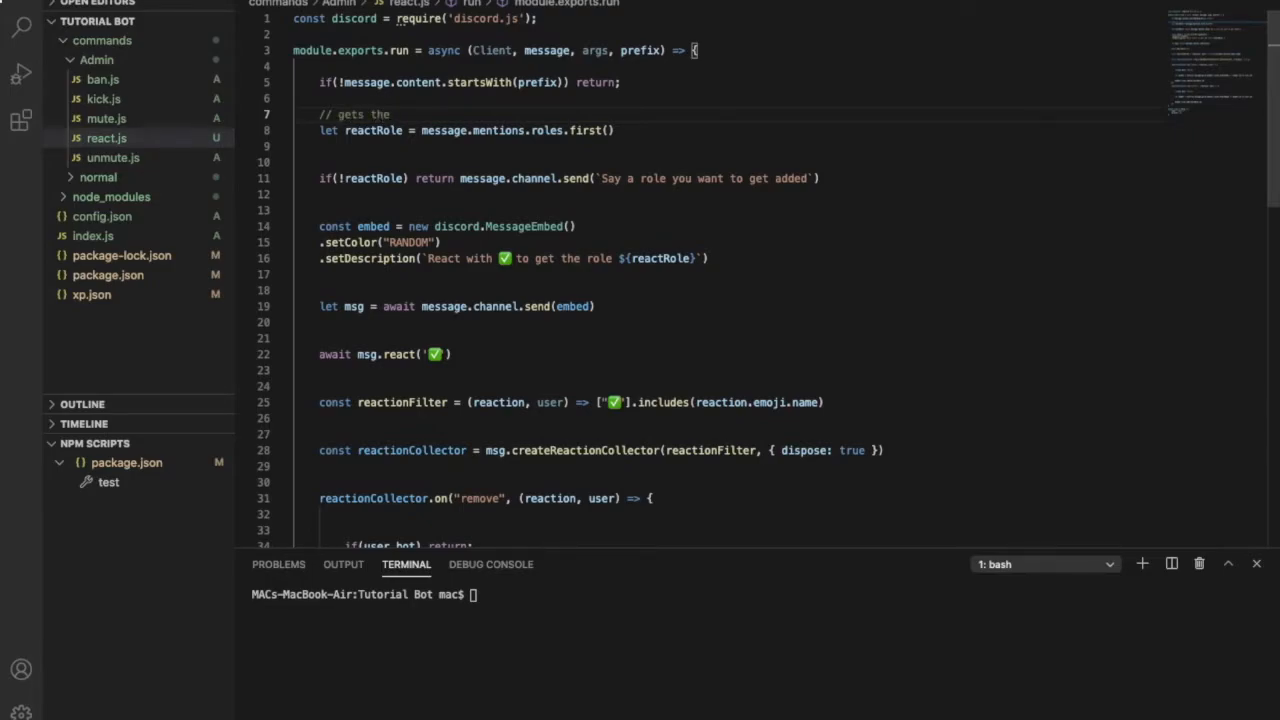
text(role for the)
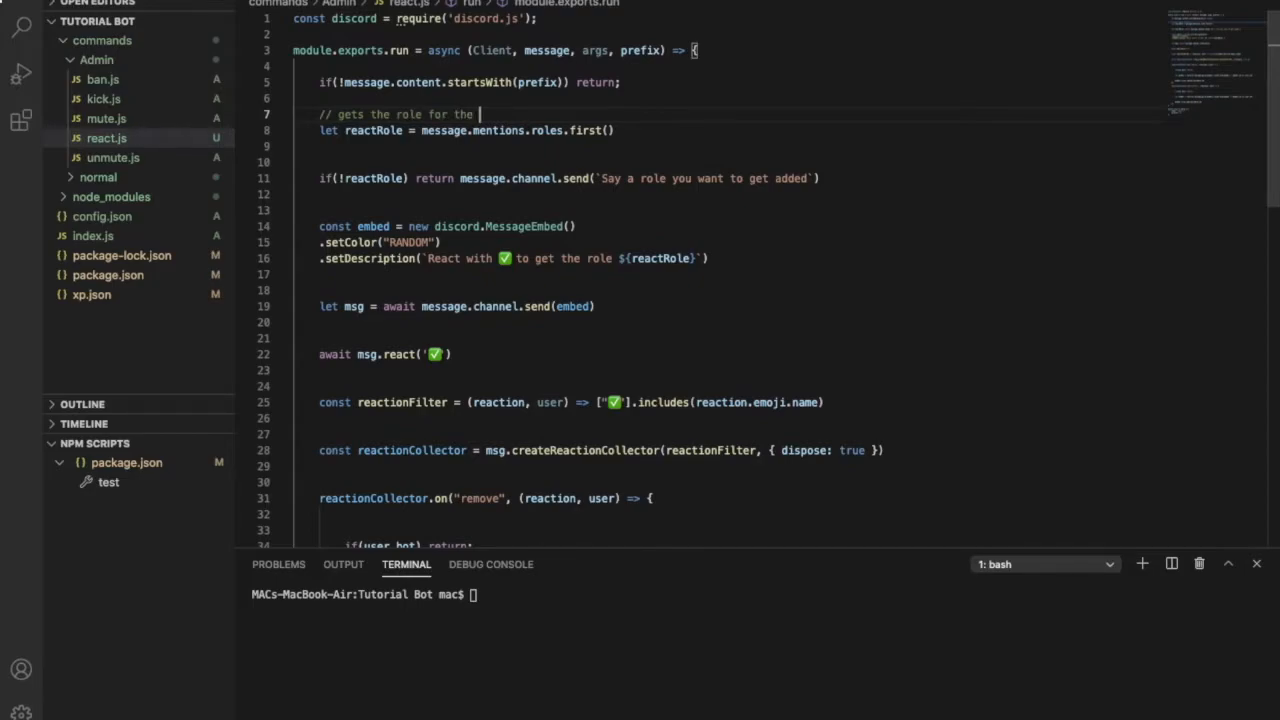
text(reaction)
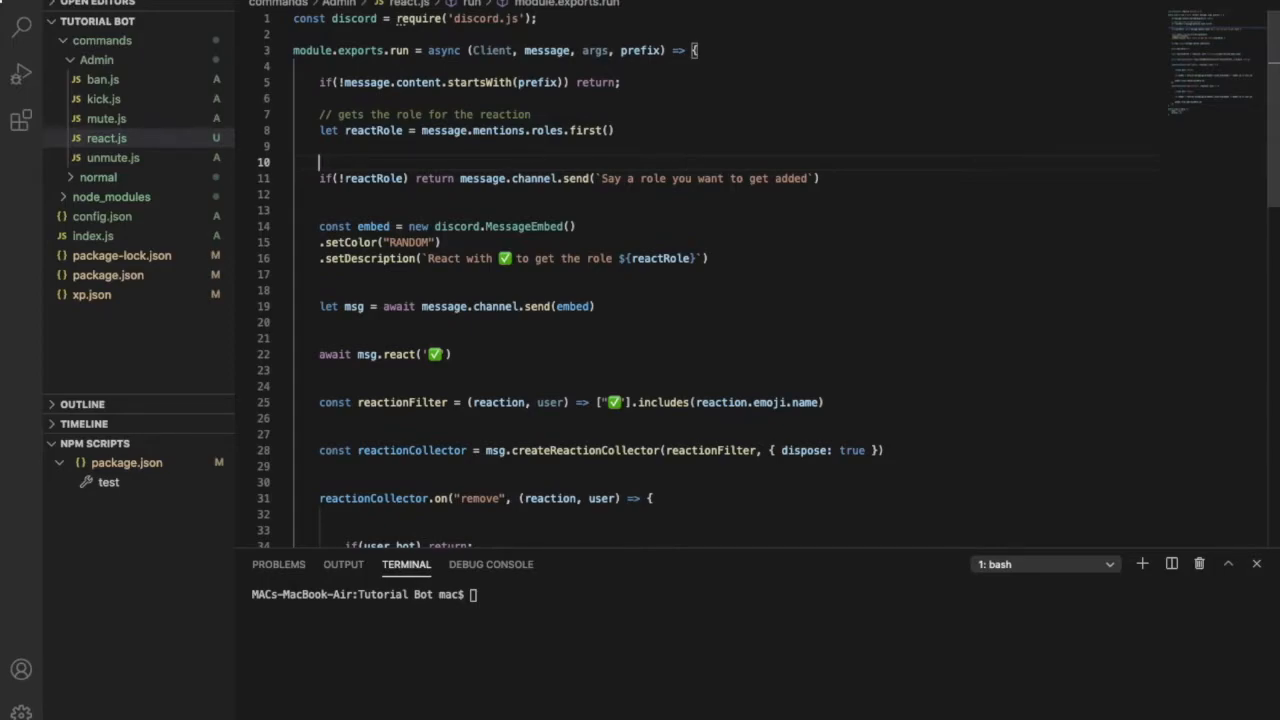
text(// if no role provided it will send this)
click(726, 210)
text(// cre)
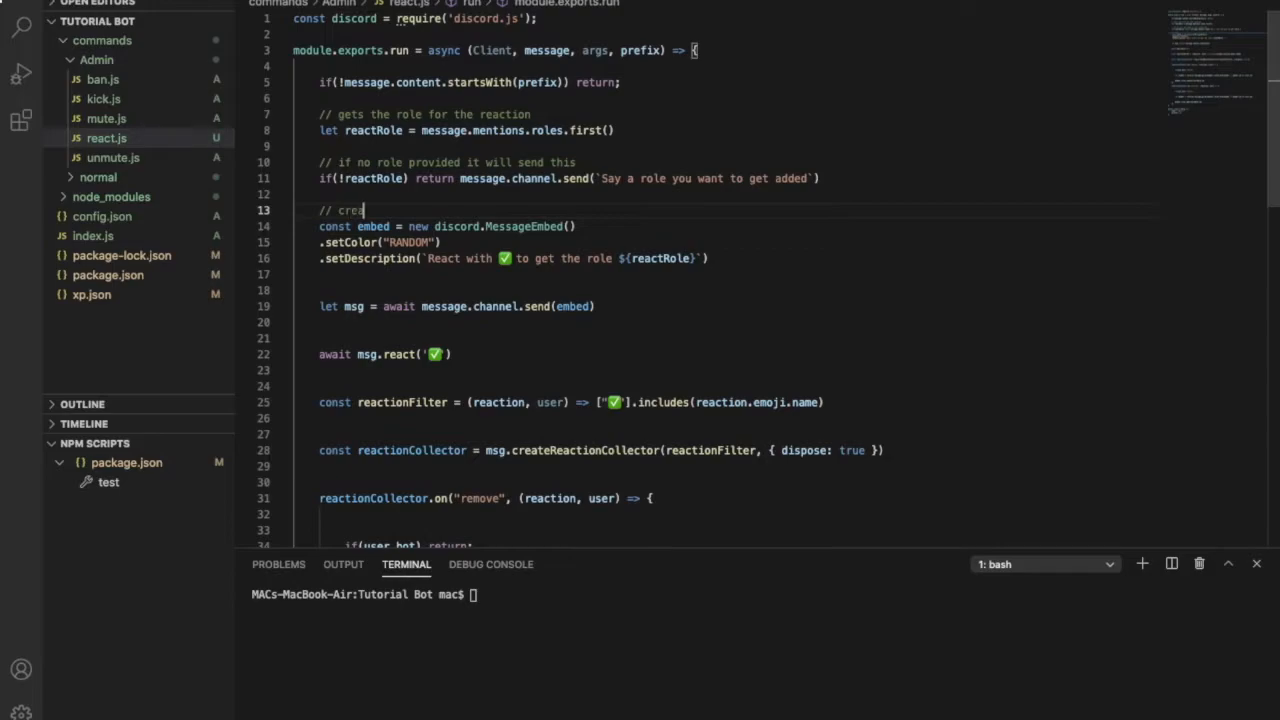
- Finish the 'create an embed' comment and add a comment on the embed's colour
text(ate an embed)
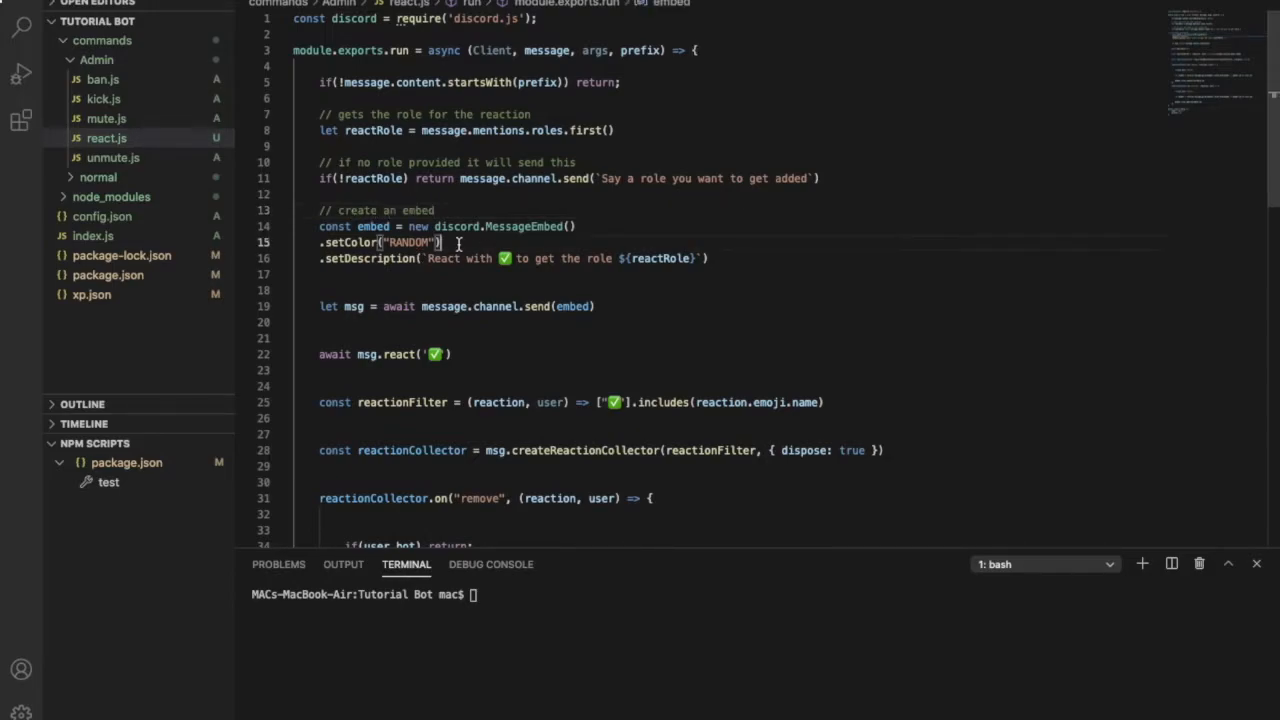
text(// the color of the embed)
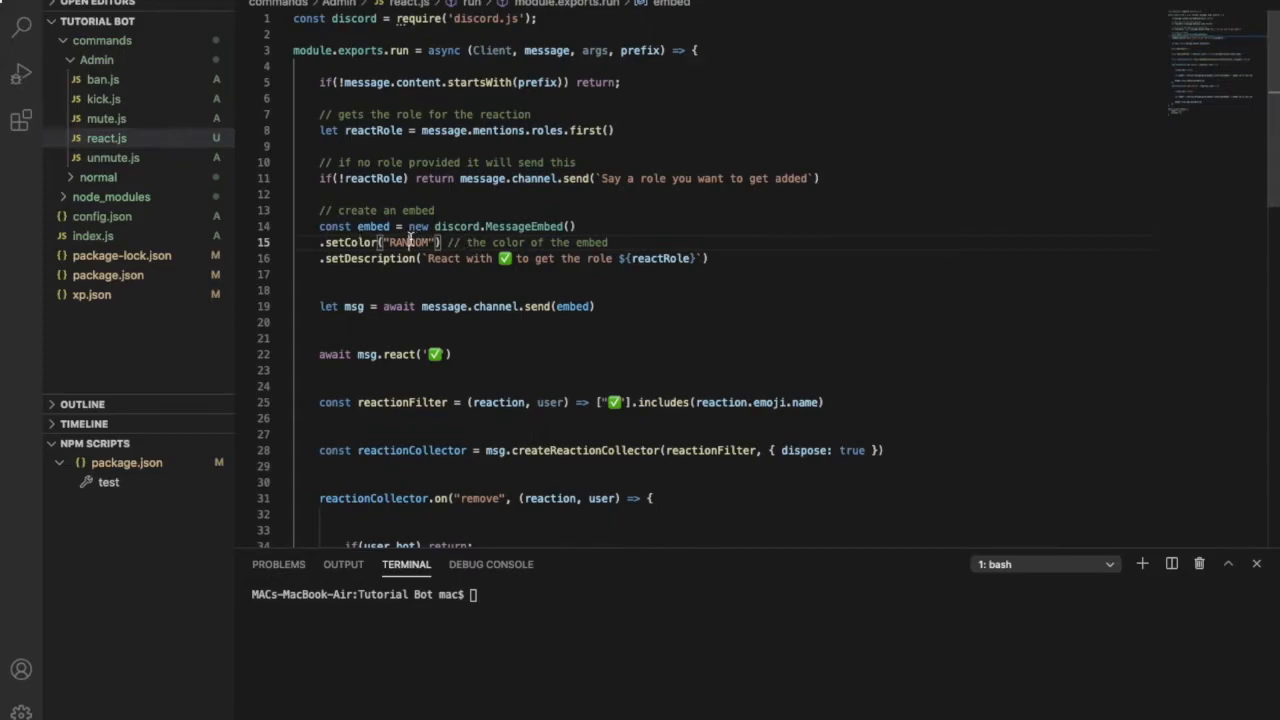
double_click(412, 242)
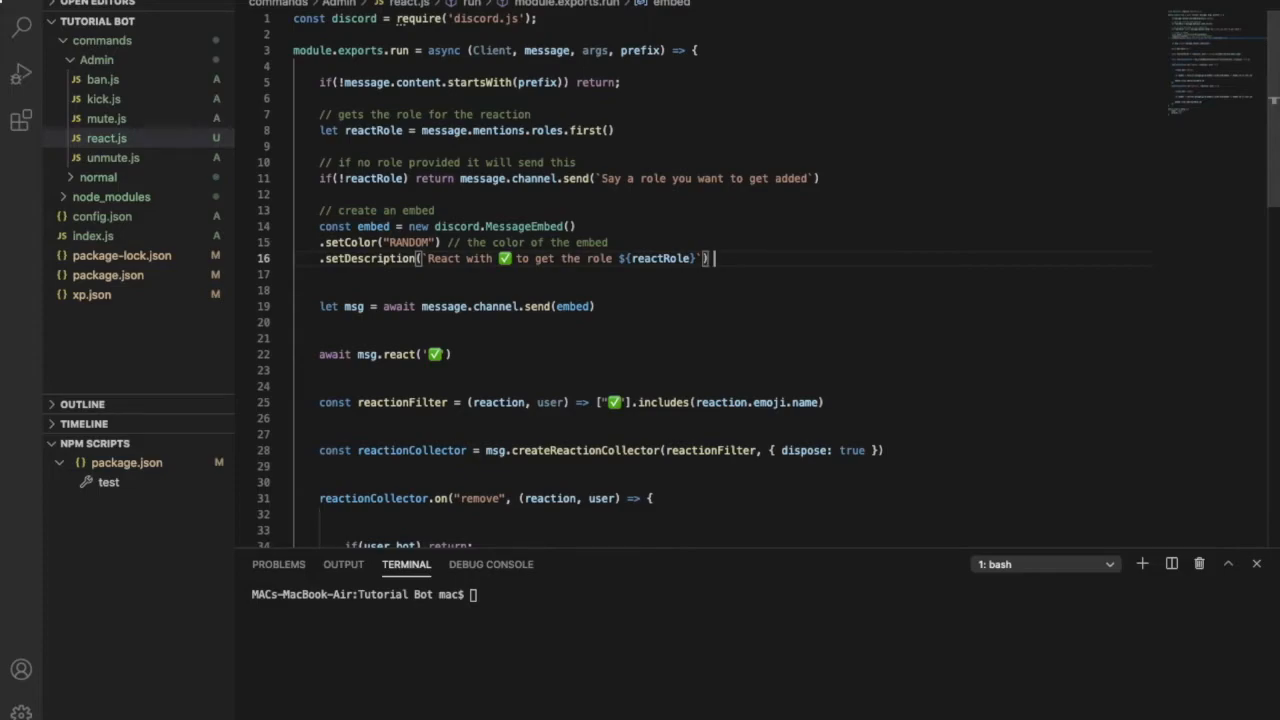
- Comment the embed description and begin a '// send' comment
text(// desc)
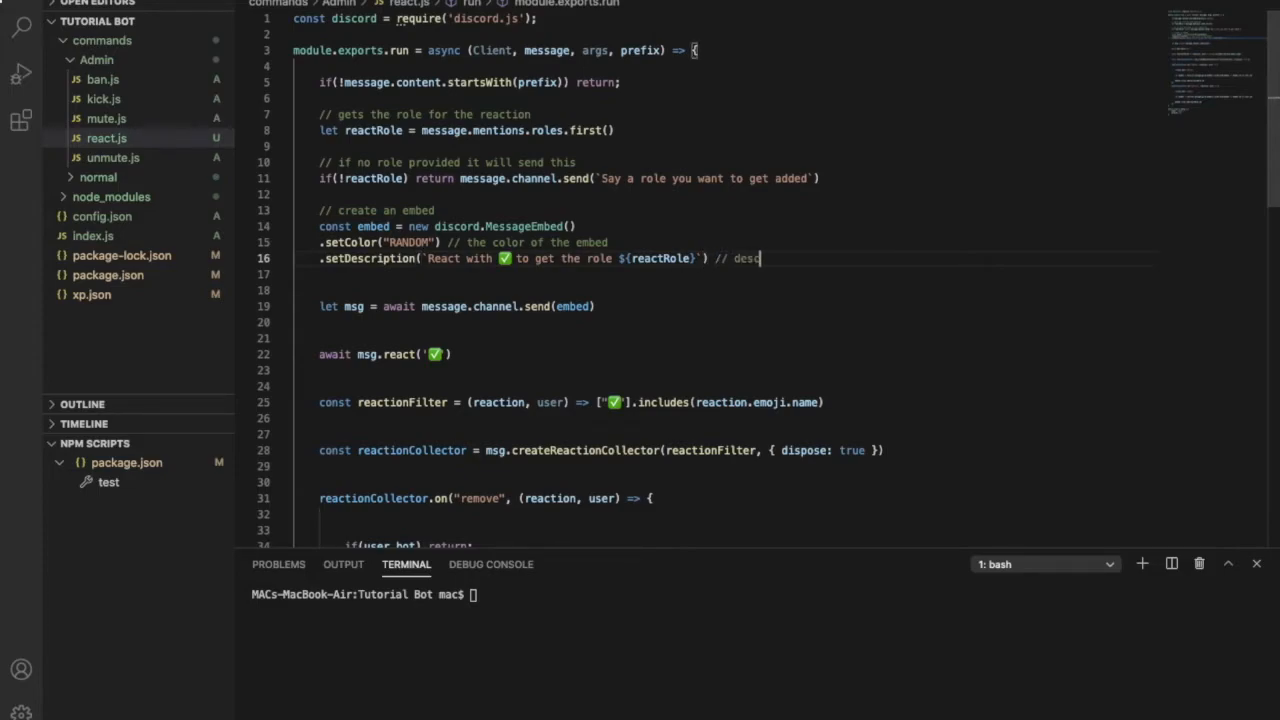
text(of hte)
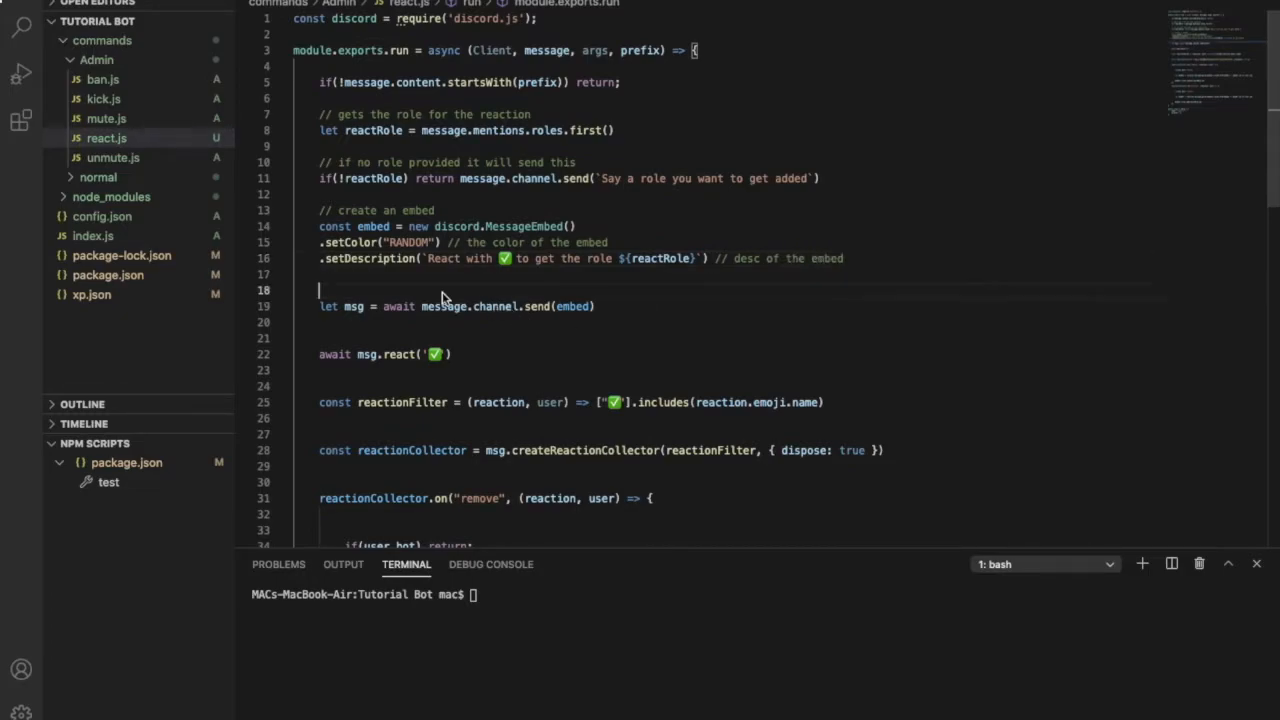
text(// send)
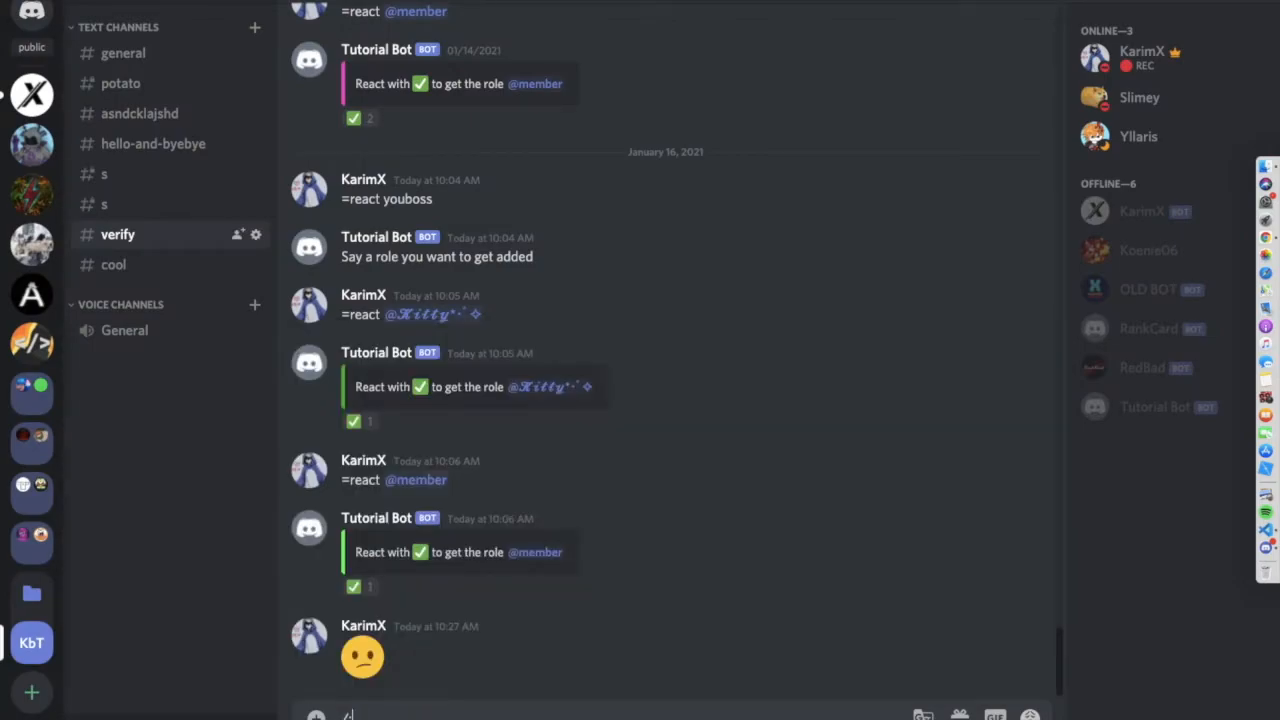
mouse_move(715, 637)
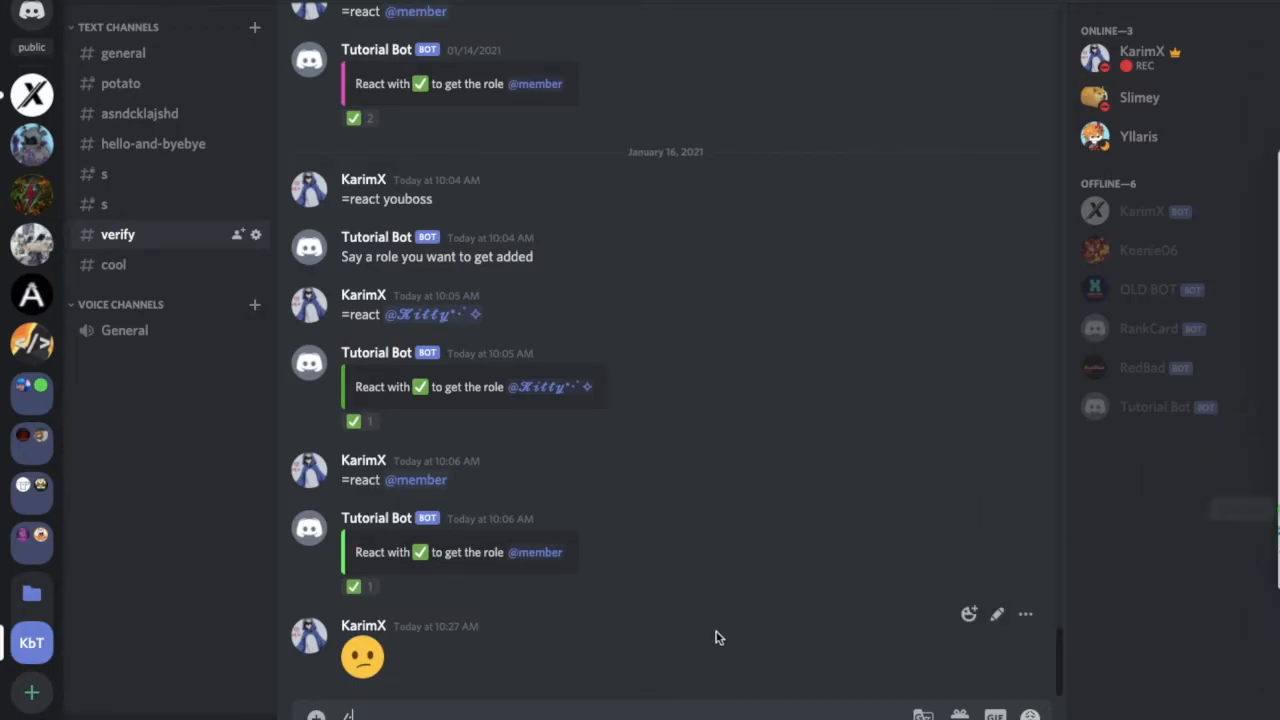
mouse_move(362, 657)
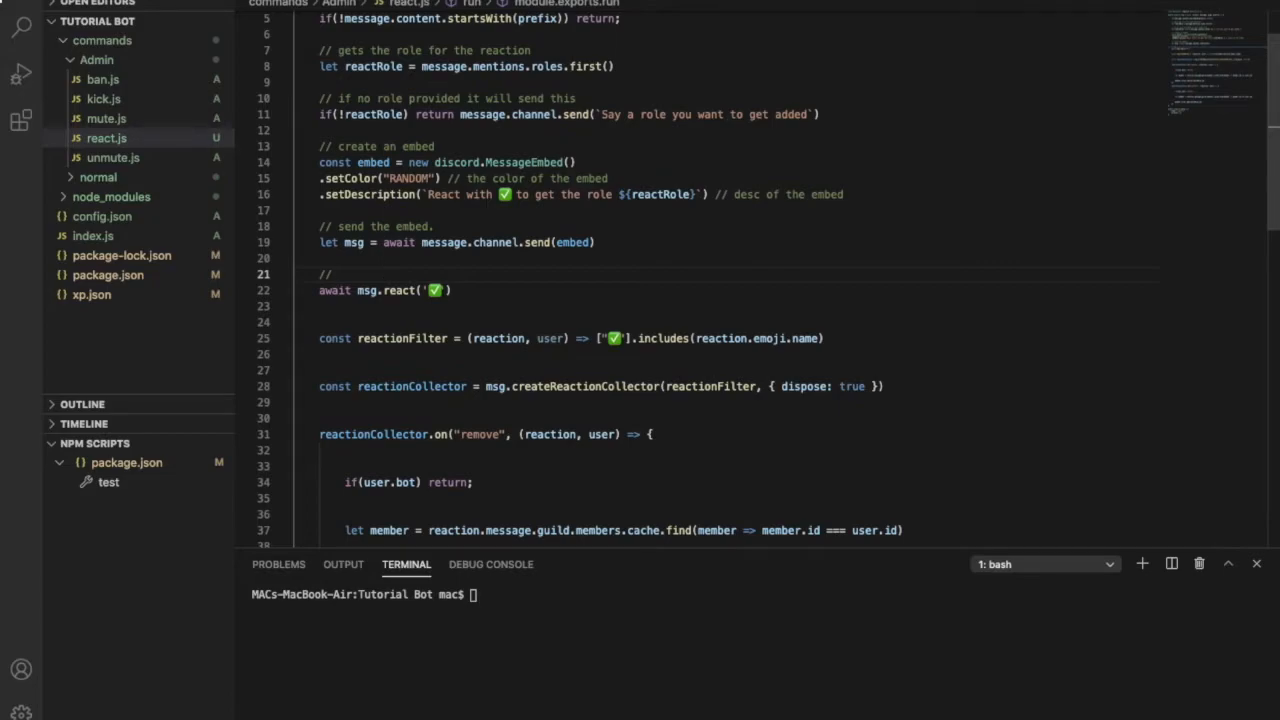
- Complete the comment 'reacts with emoji' on the reaction line
text(reacts to the embe)
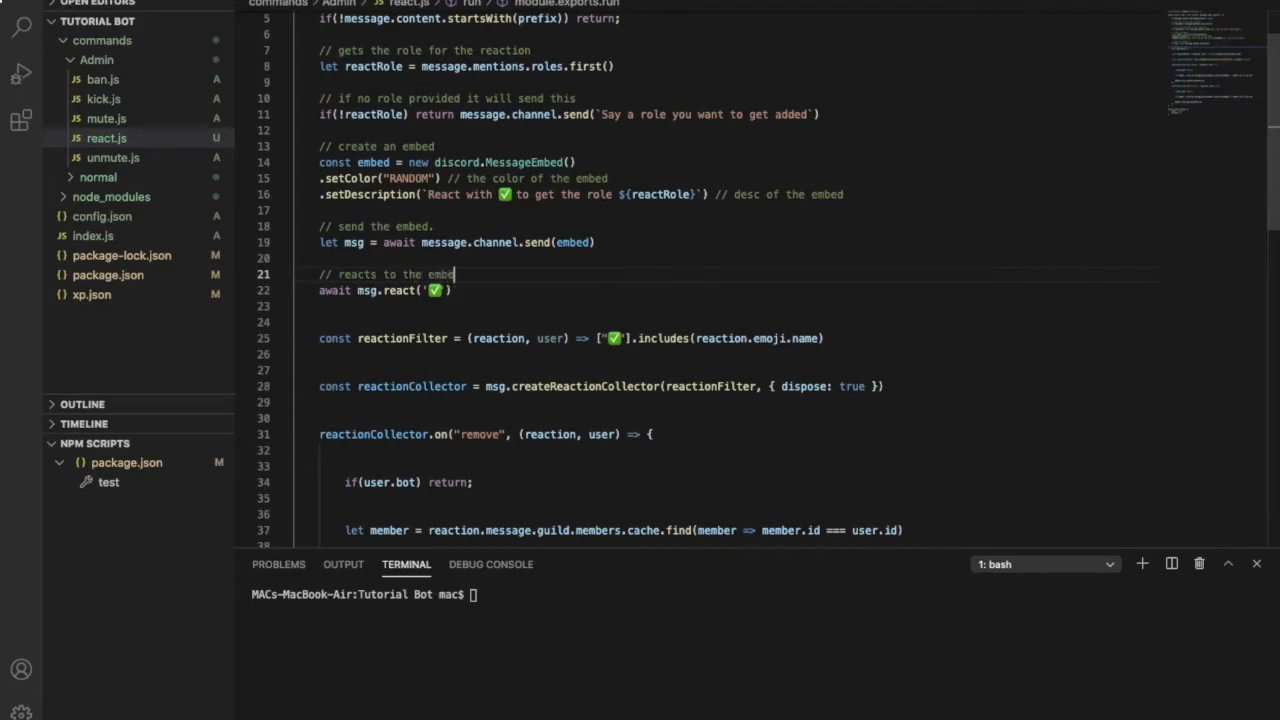
text(with an e)
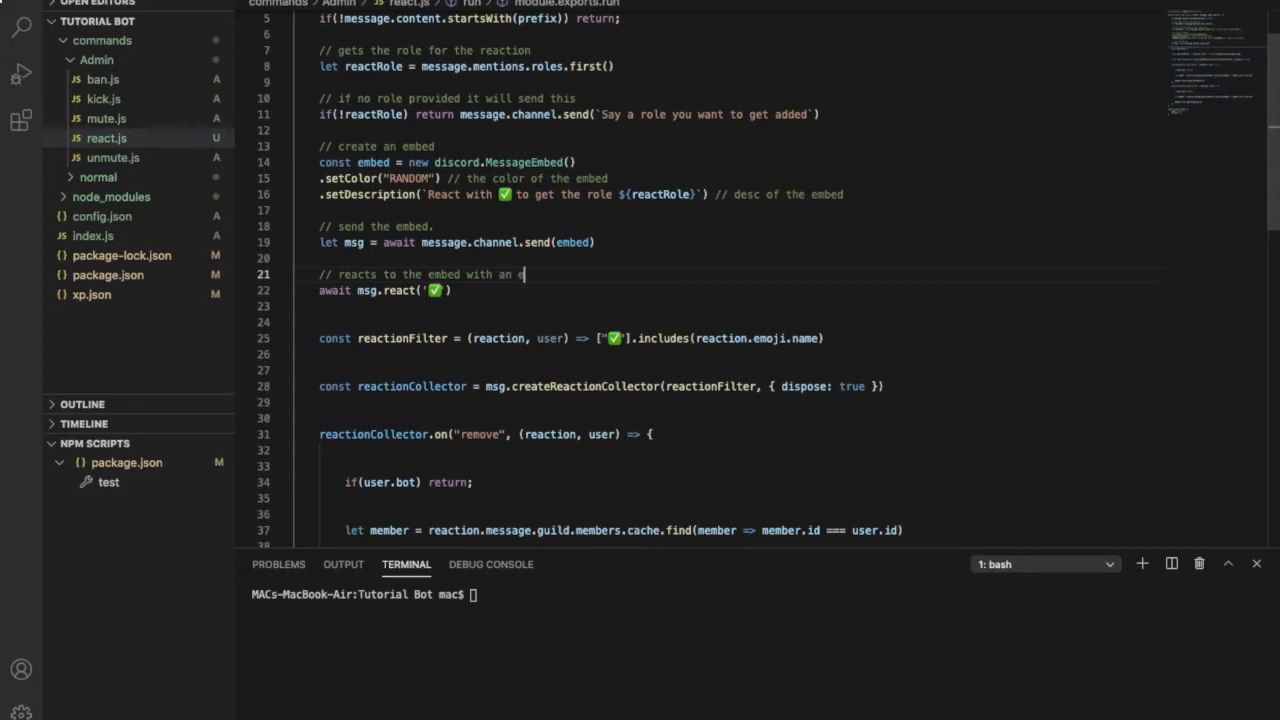
text(moji)
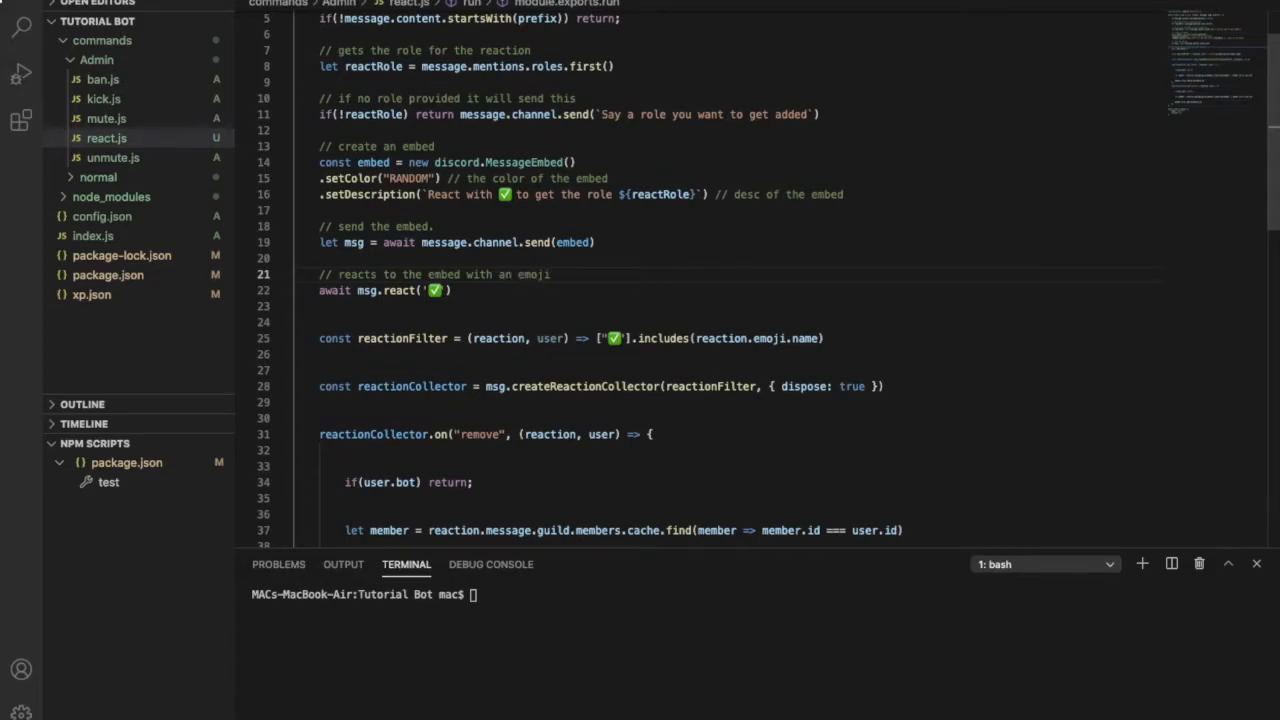
scroll(down, 3)
text(//)
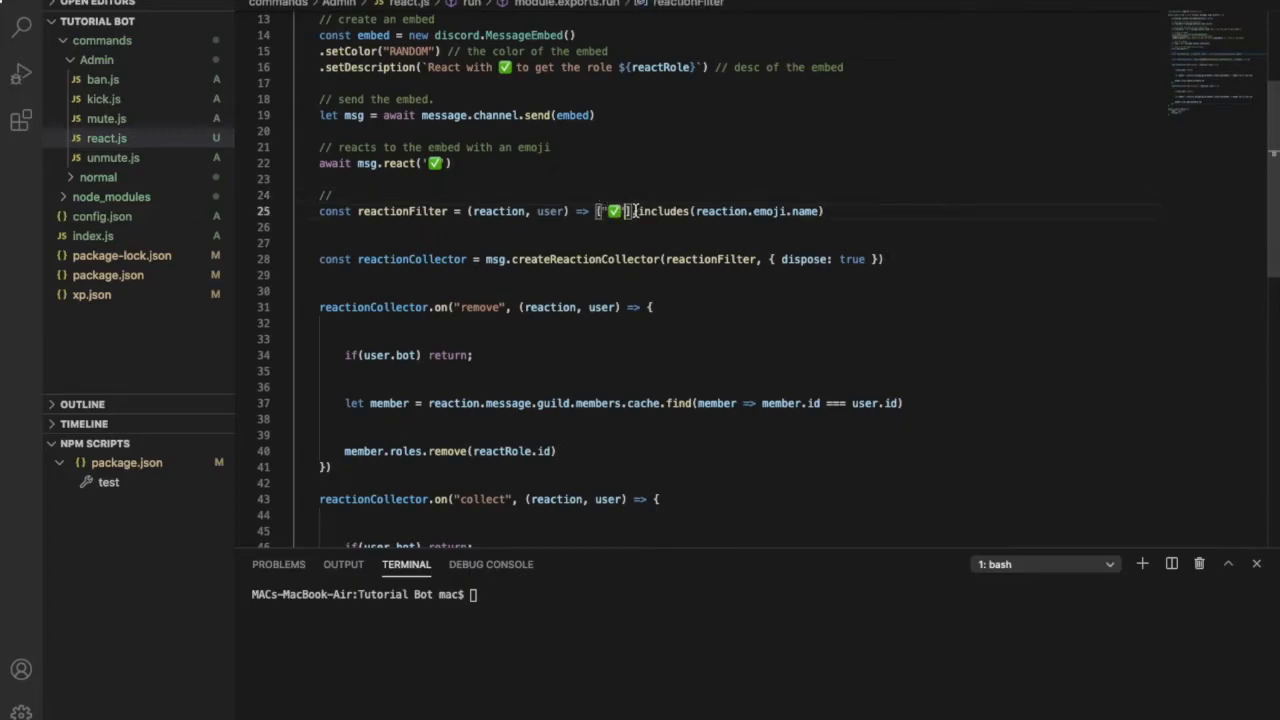
mouse_move(531, 186)
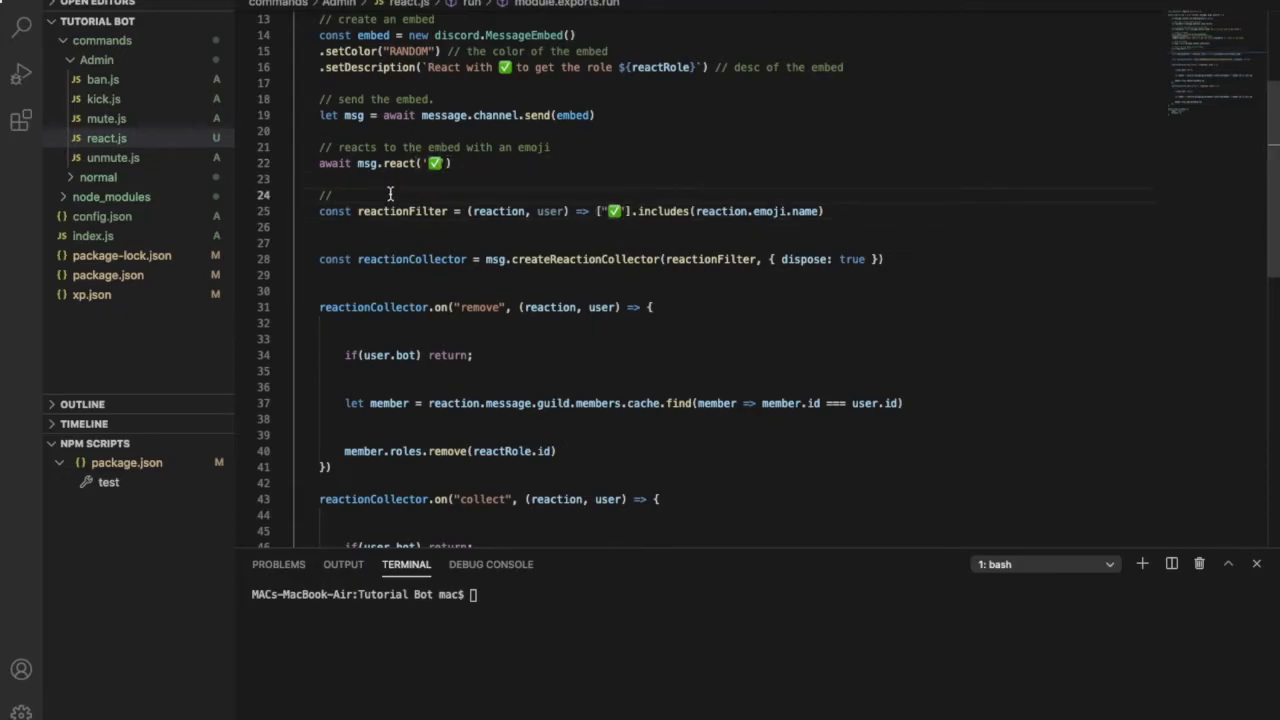
- Comment the reaction filter as filtering the emoji chosen
text(fi)
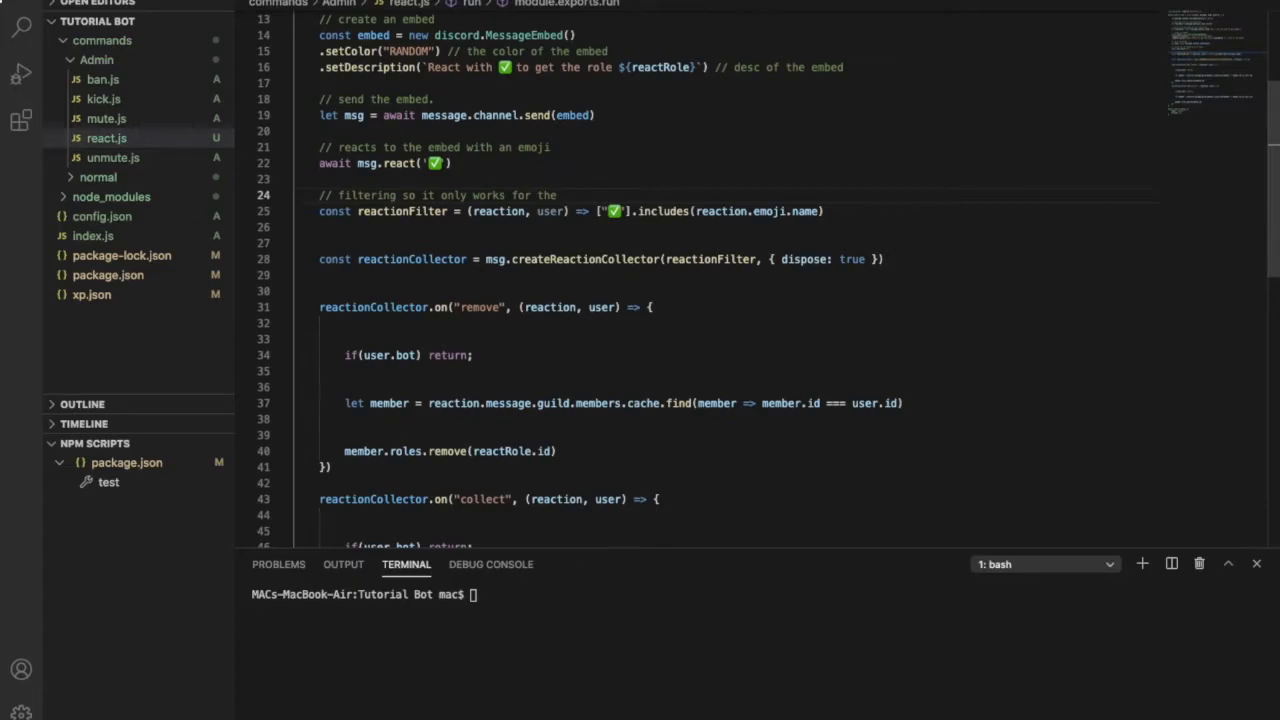
text(emoji cho)
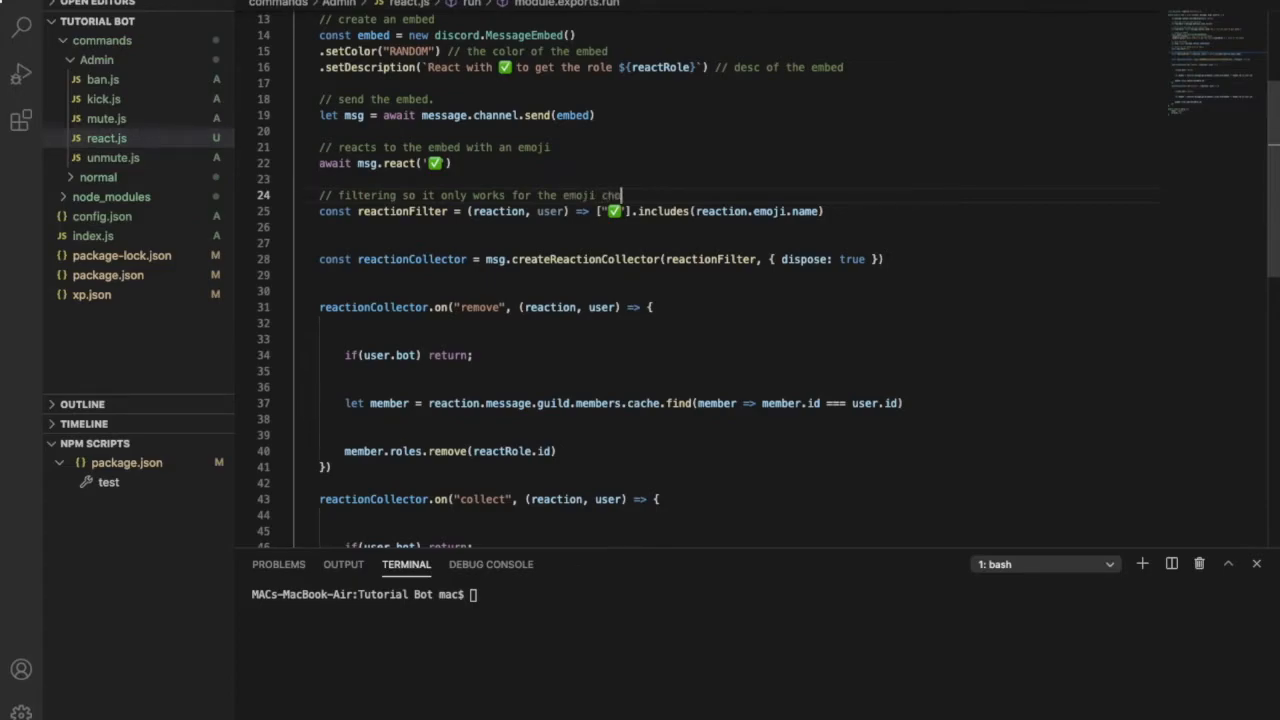
text(osen)
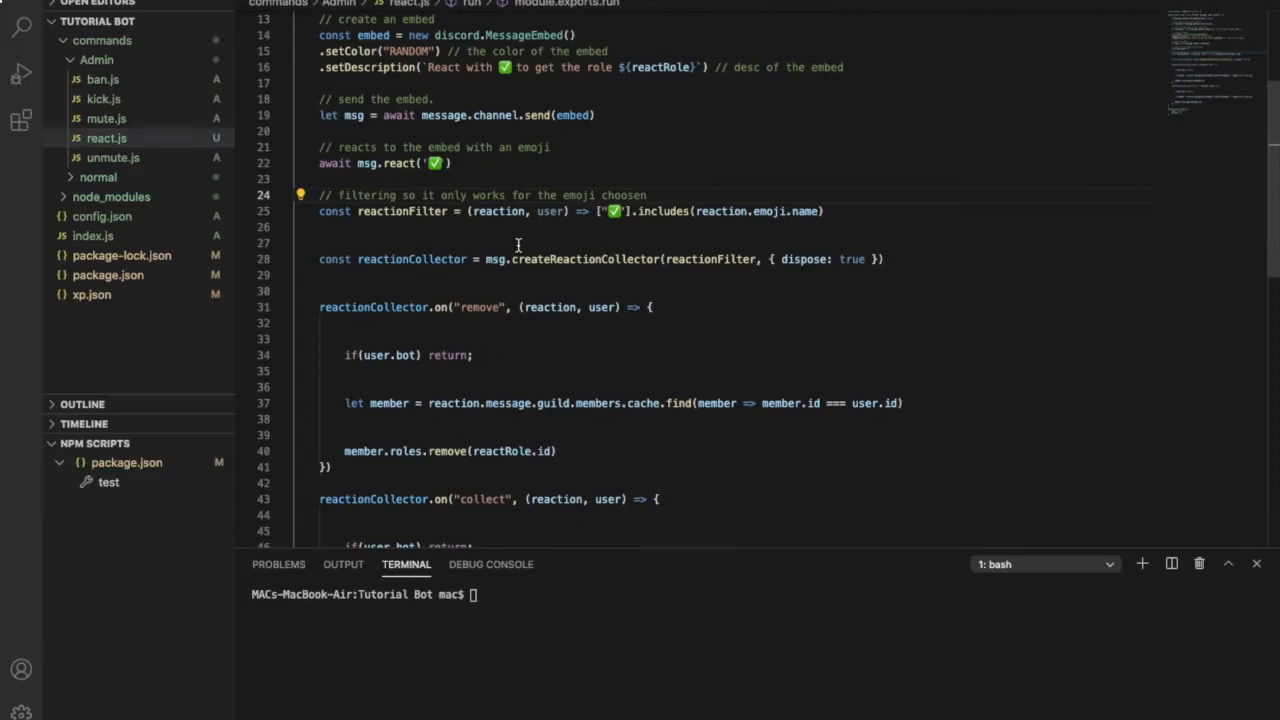
scroll(down, 3)
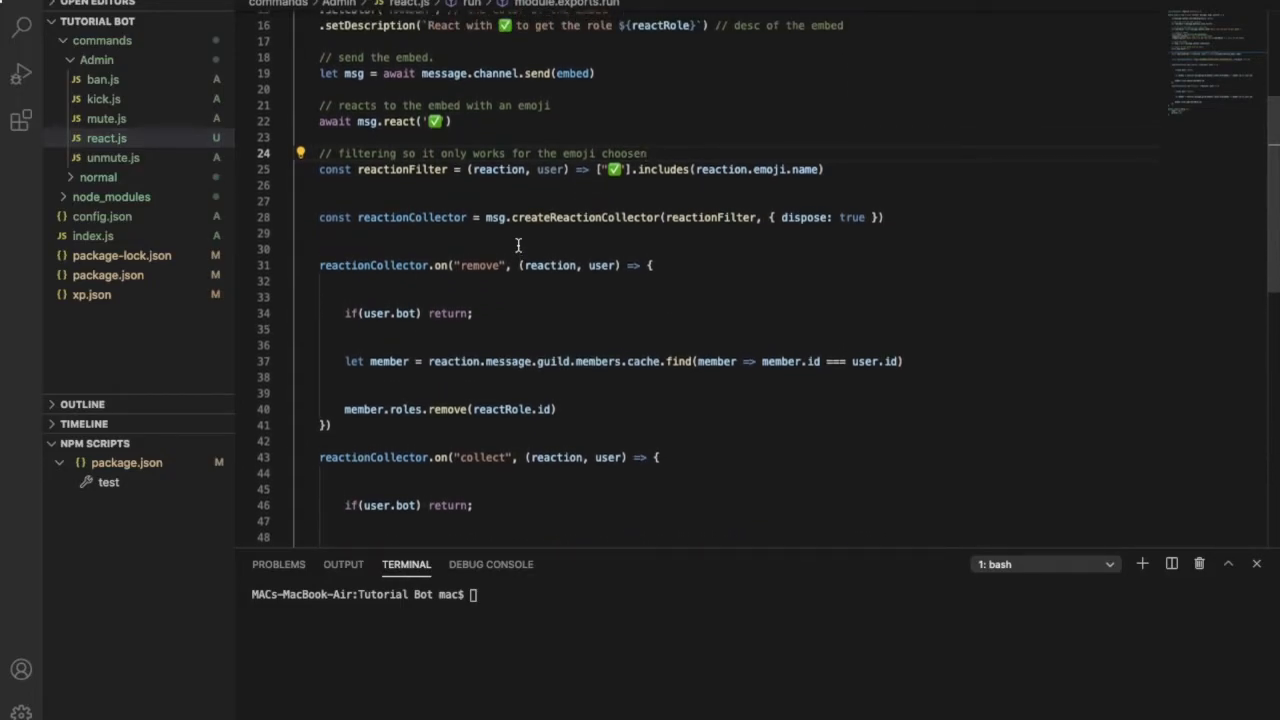
mouse_move(337, 206)
text(//)
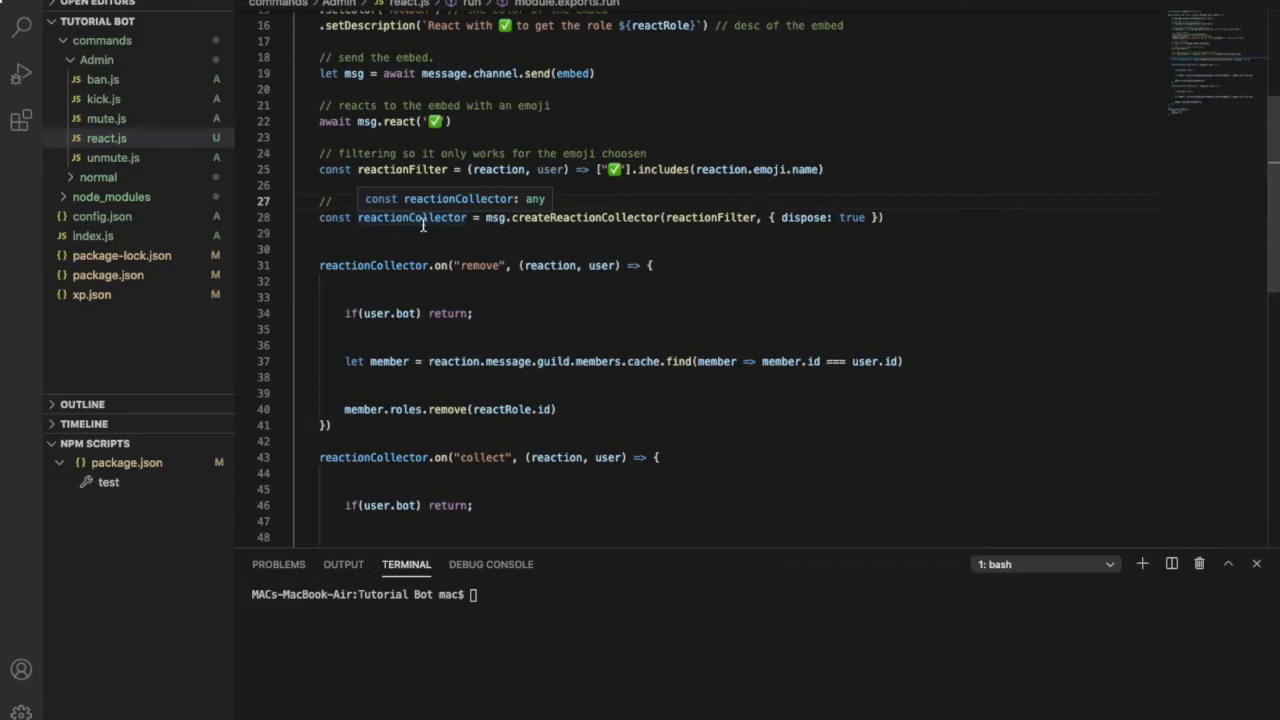
- Comment the collector as 'making a collection for the emoji'
text(making)
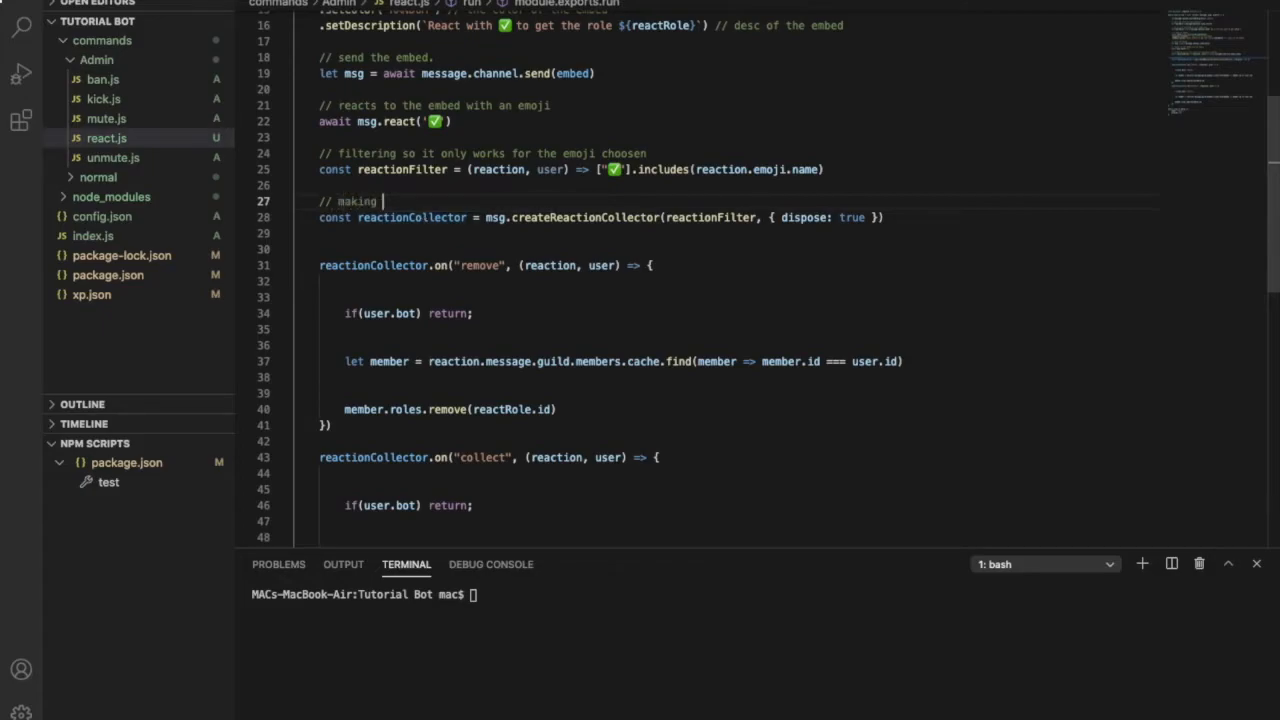
text(a co)
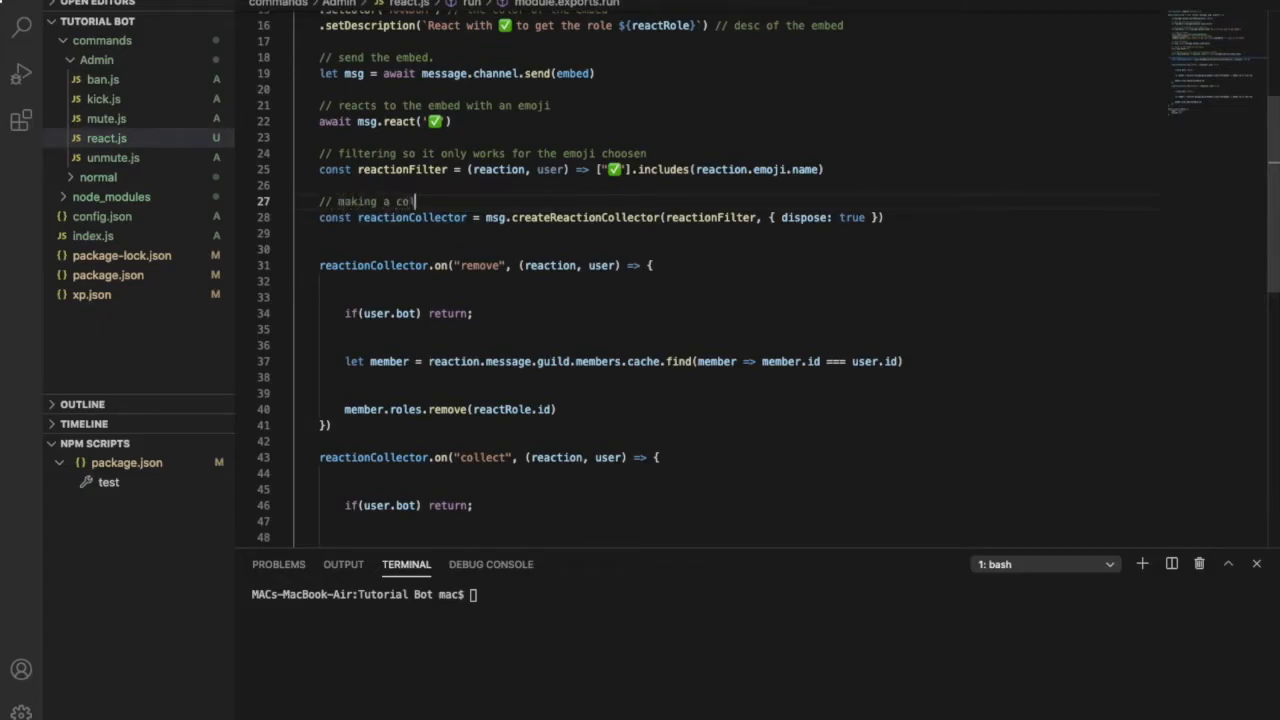
text(llection for the)
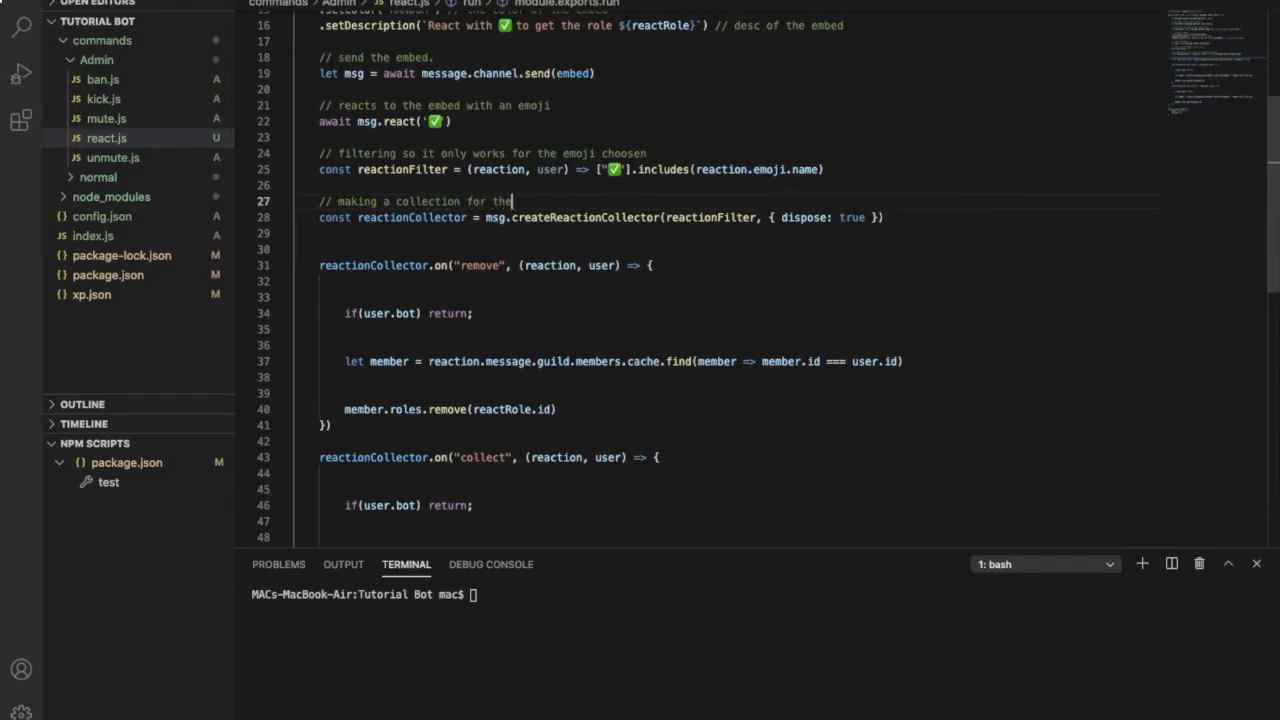
text(emoji)
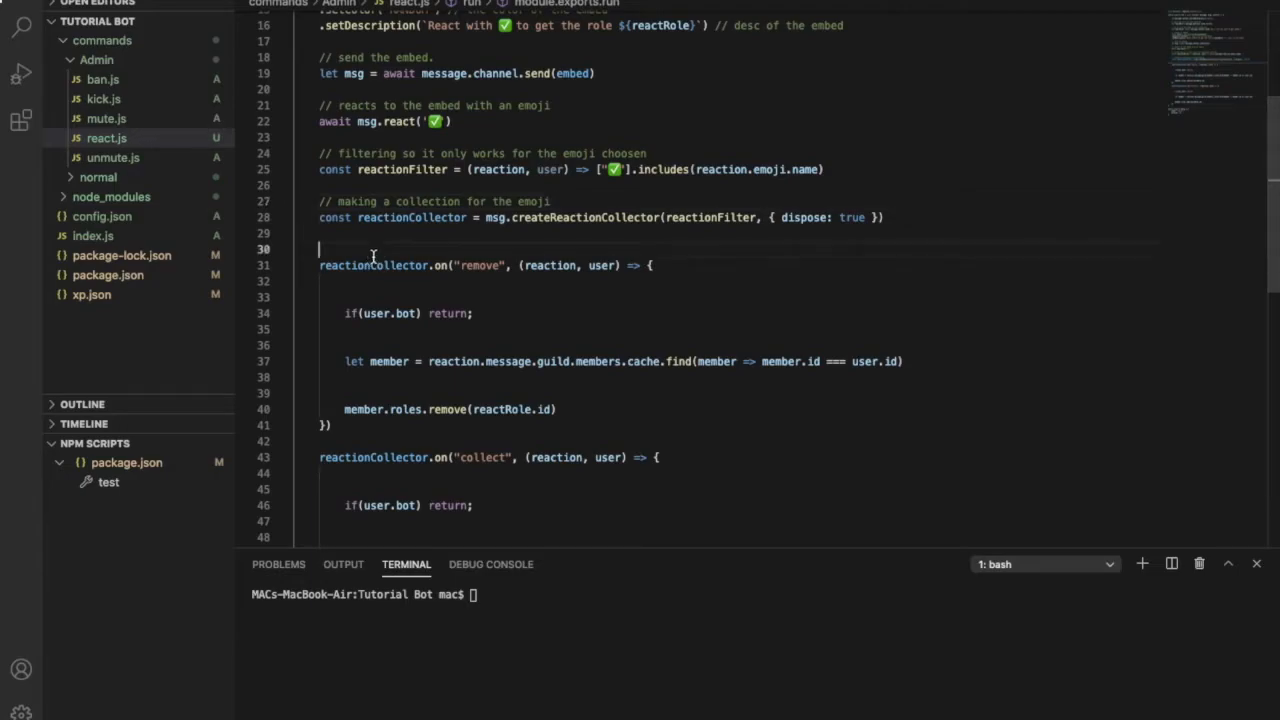
mouse_move(549, 265)
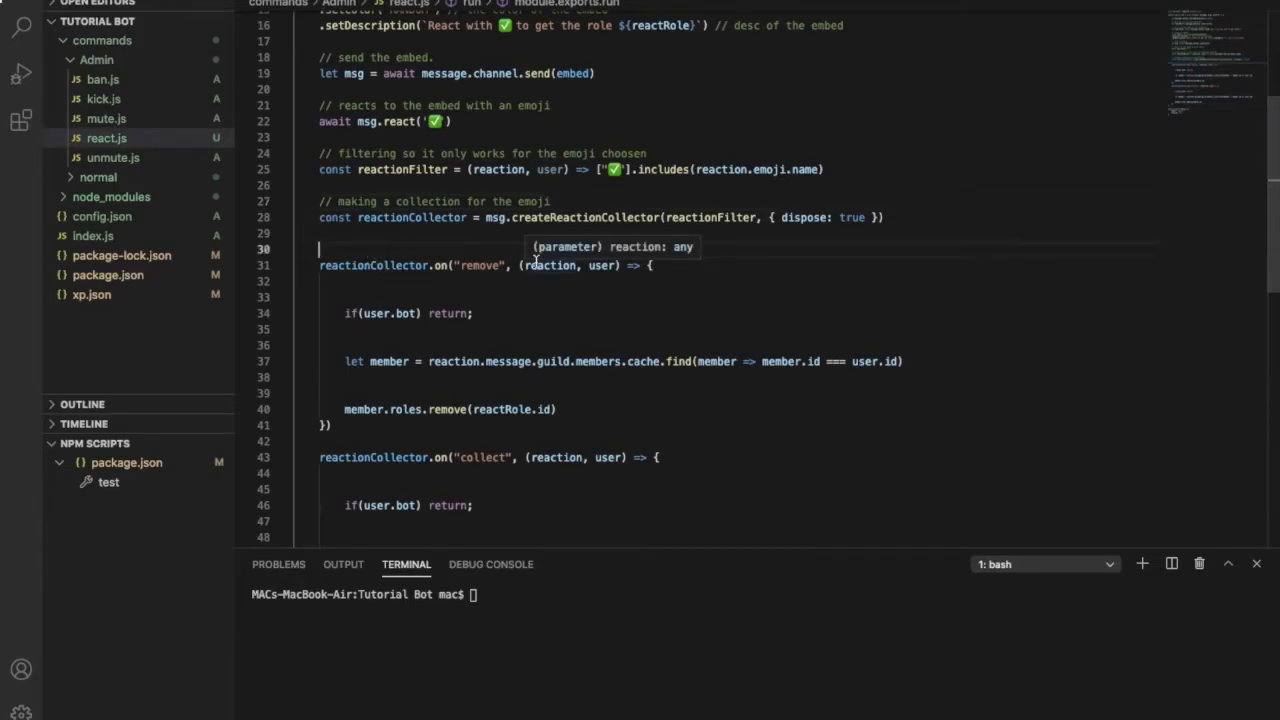
mouse_move(707, 295)
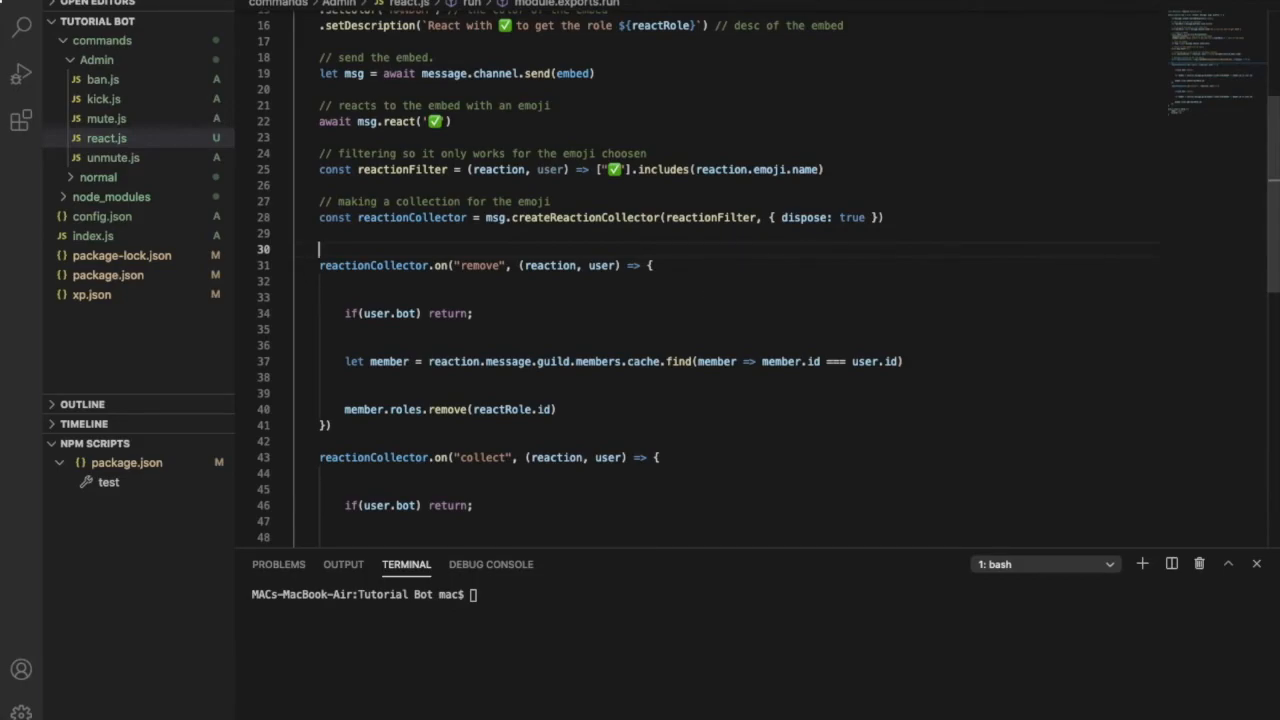
- Comment the remove handler as the collection for when the reaction is removed
text(// setting the c)
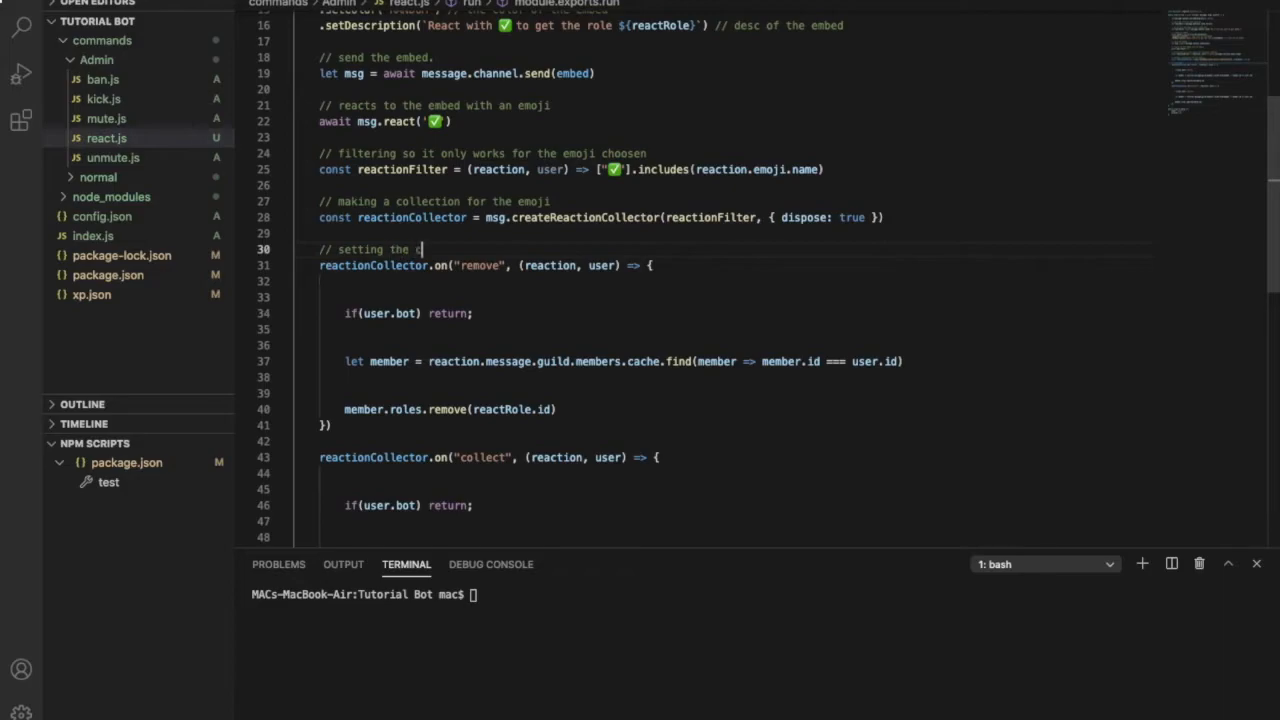
text(ollection t)
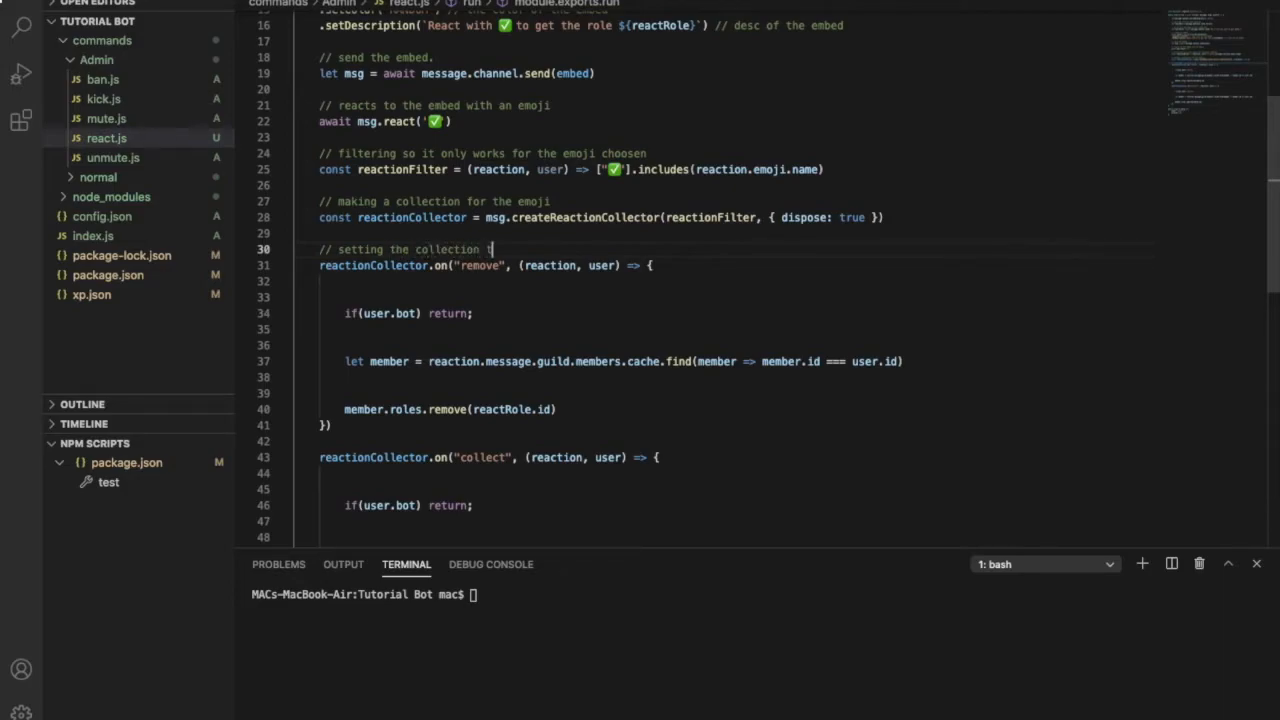
text(hat when the)
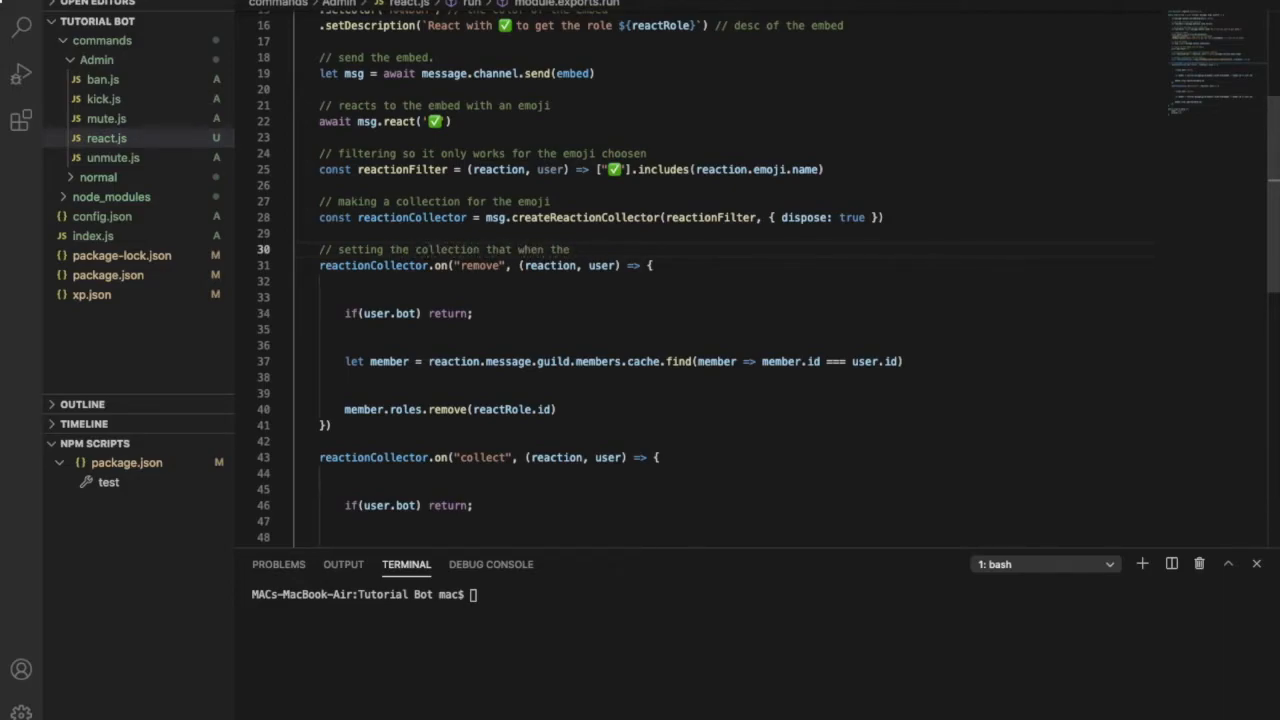
text(reactin)
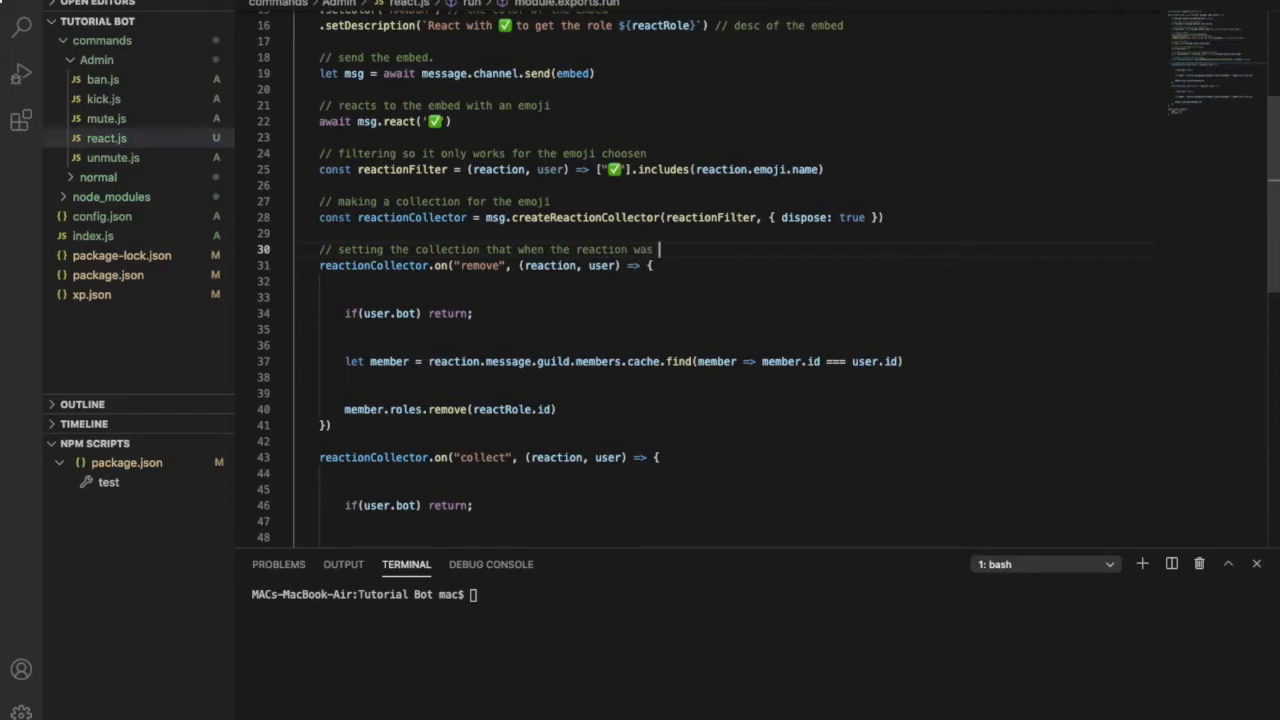
text(removed)
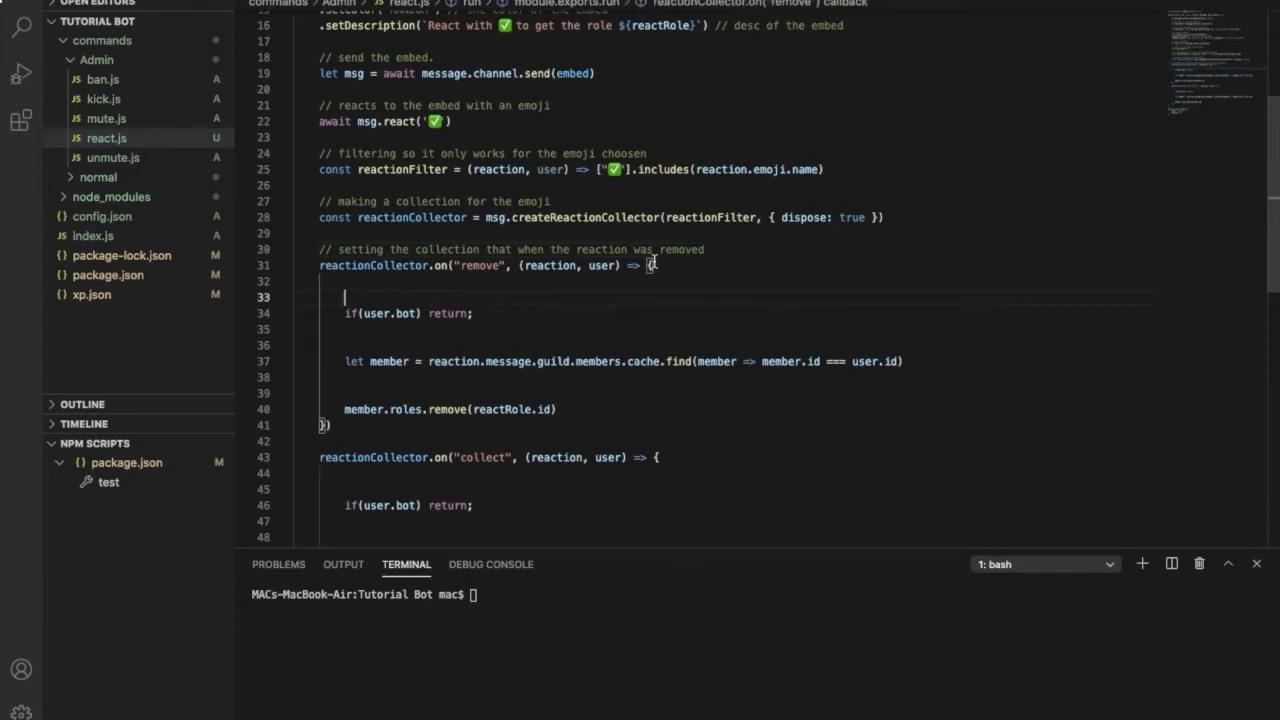
- Comment the bot check as 'if the bot reacts, return'
text(//)
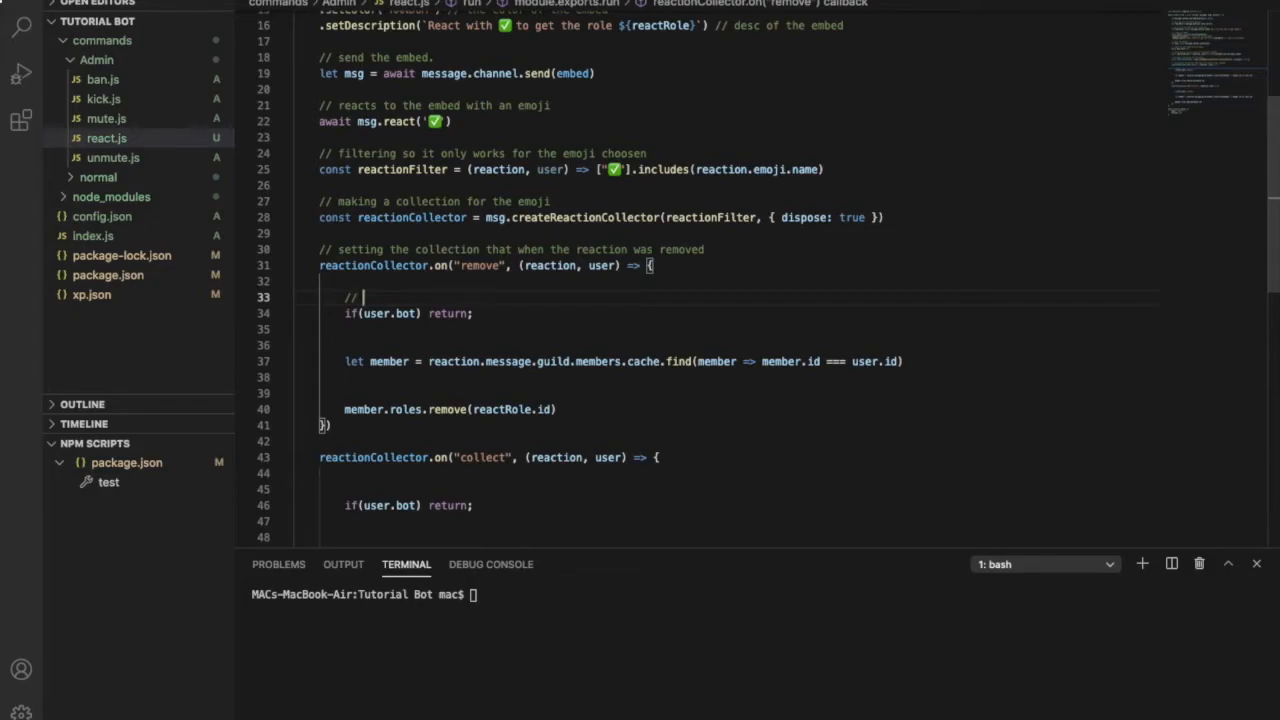
text(if the bot removed their rea)
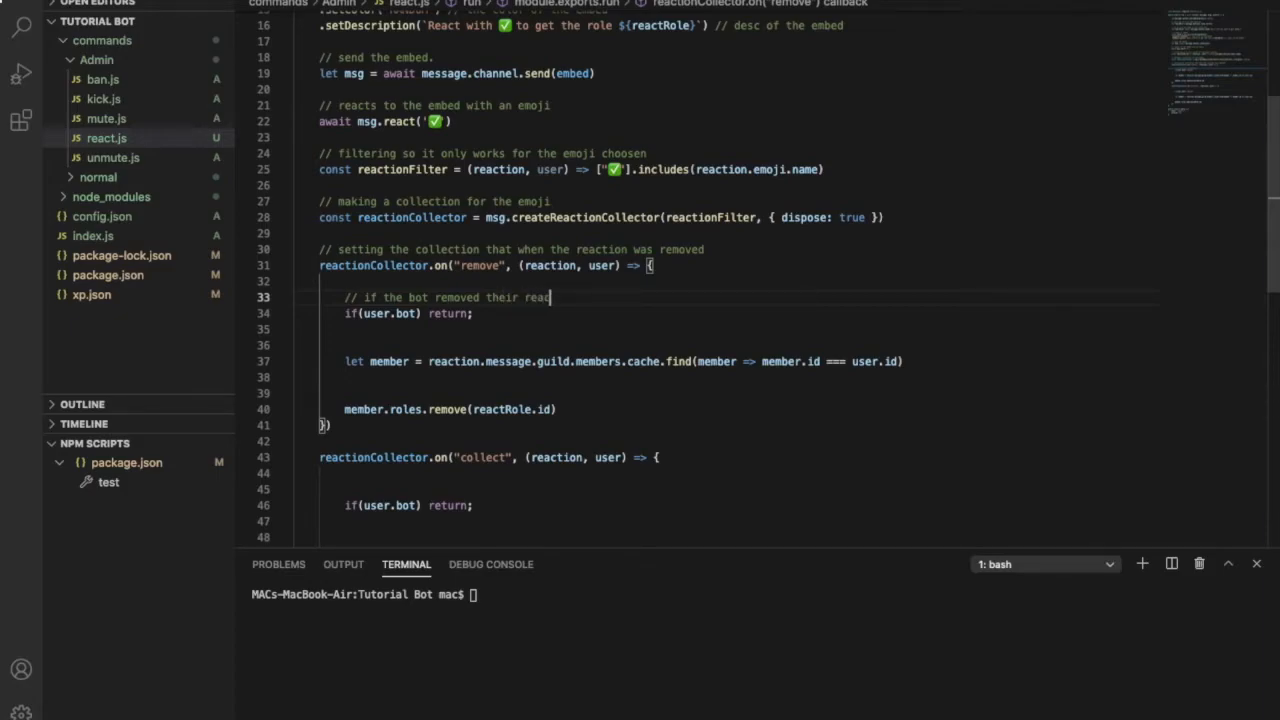
text(c)
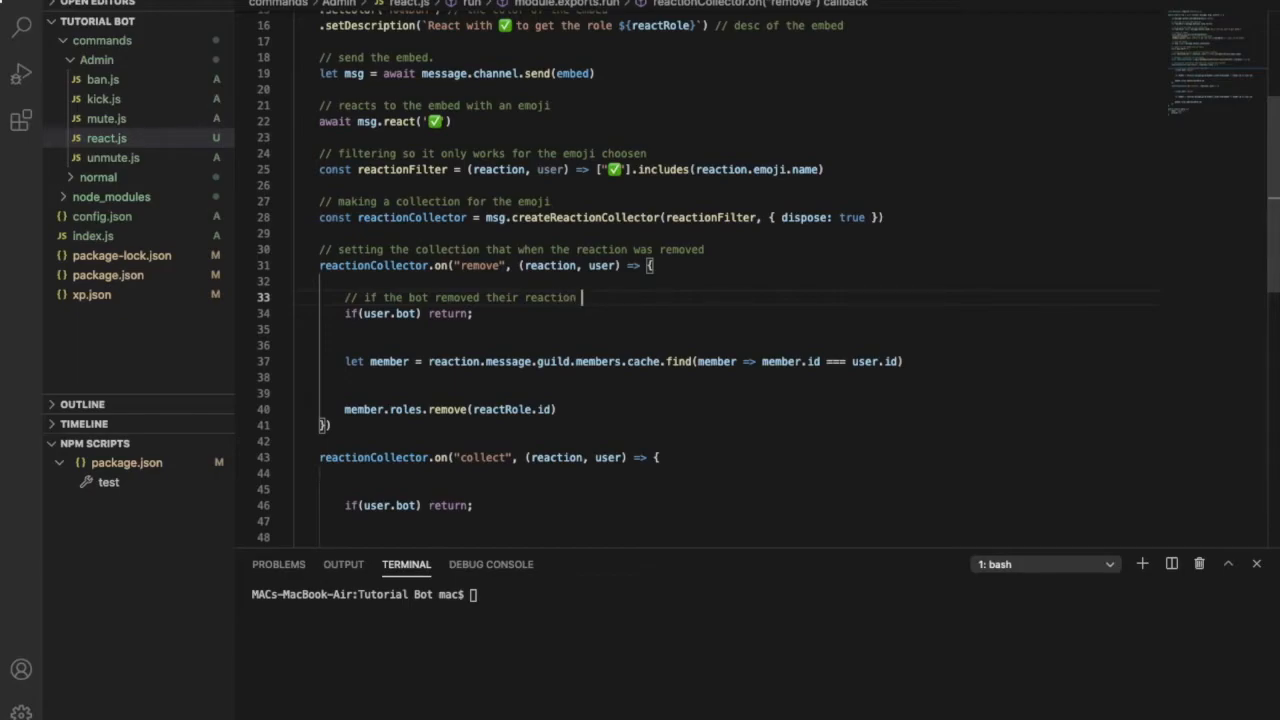
text(ret)
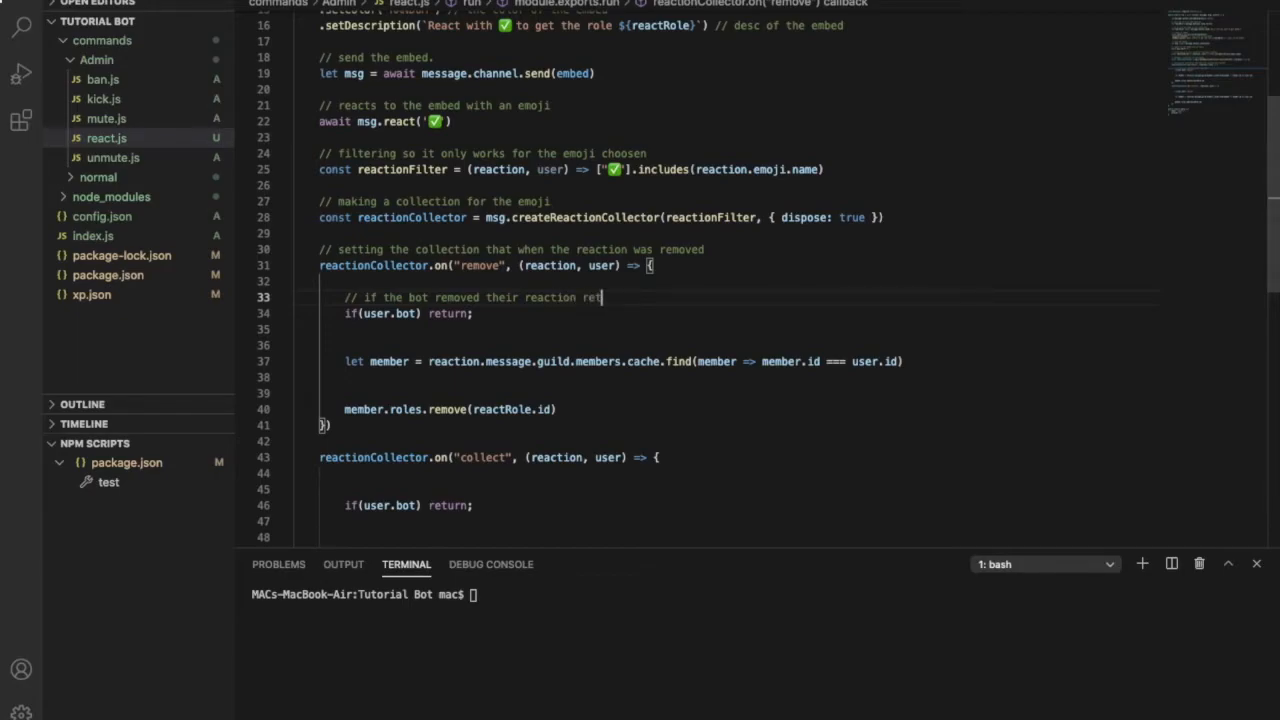
text(urn)
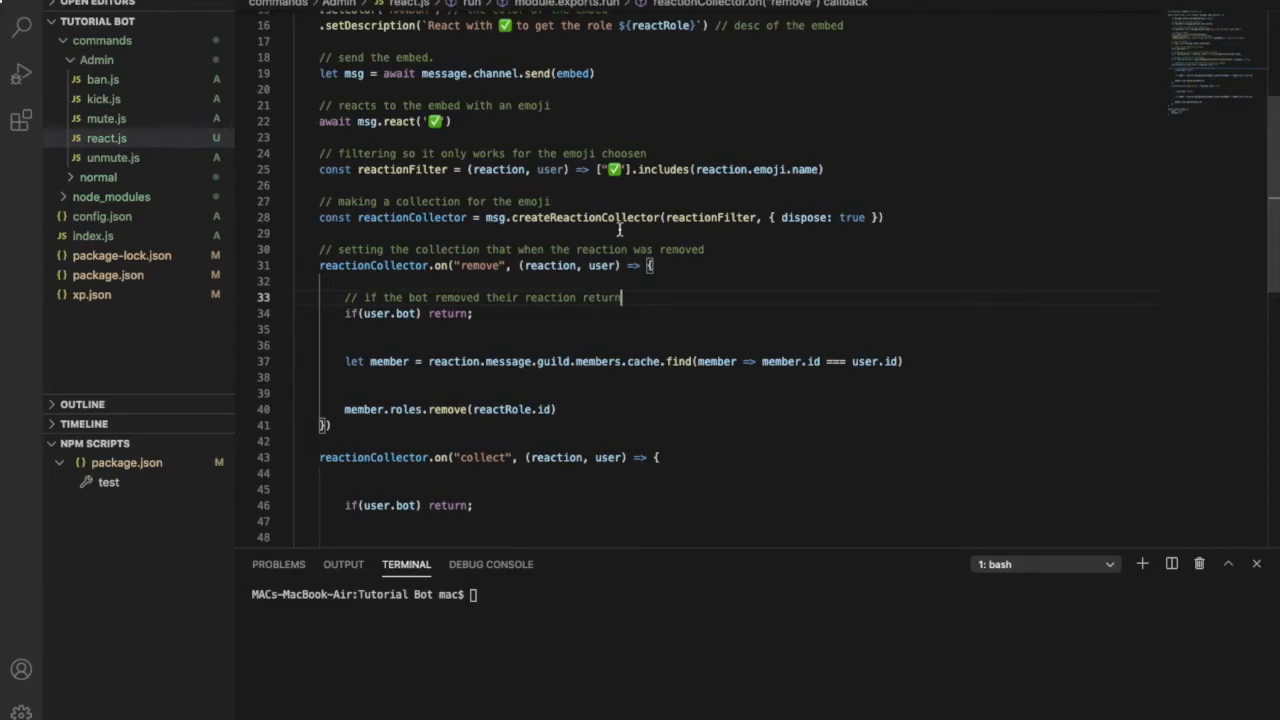
- Comment the member lookup as 'getting member who reacted'
scroll(down, 3)
text(//)
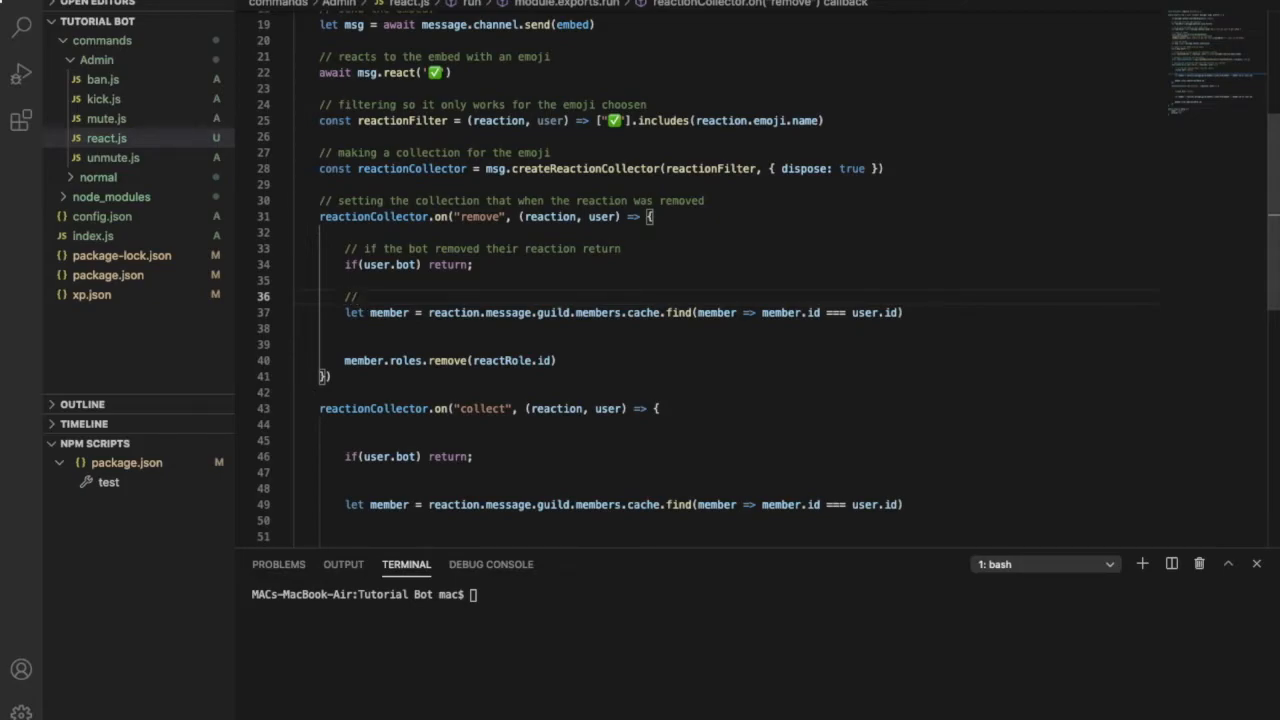
text(getting the me)
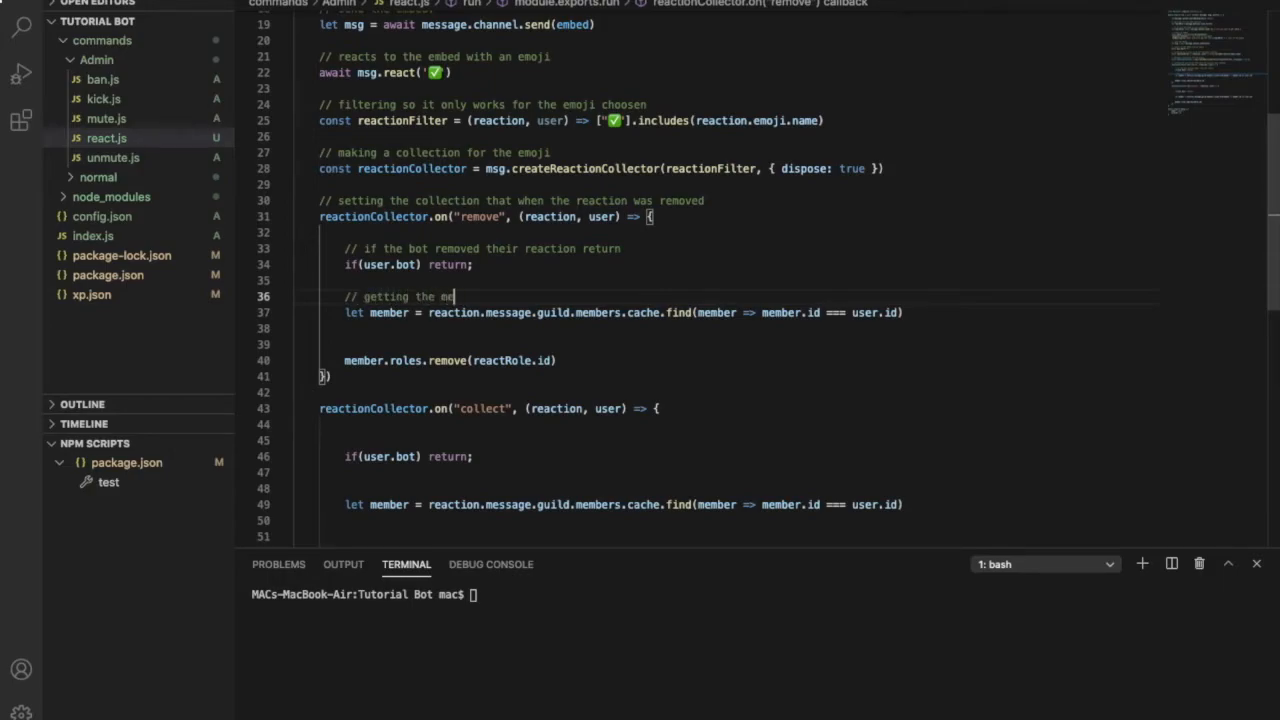
text(mber of the server)
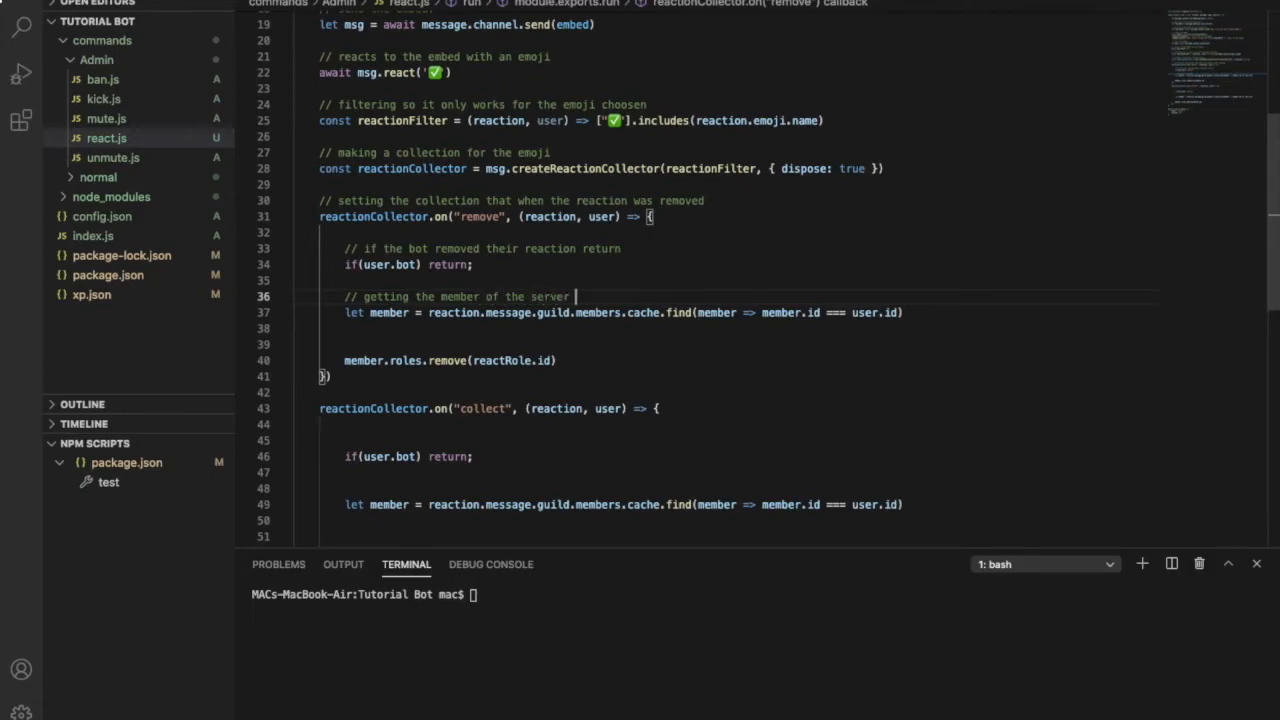
text(who reacted)
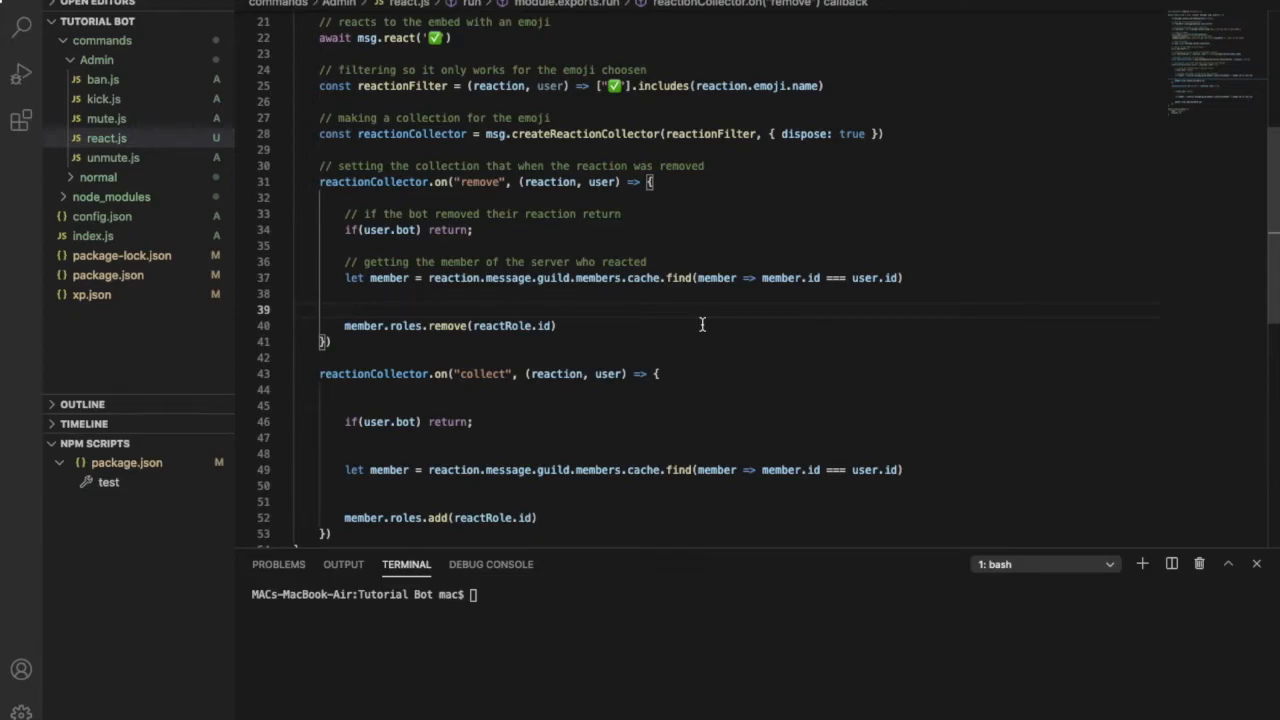
- Comment member.roles.remove as removing his/her role
text(// remove)
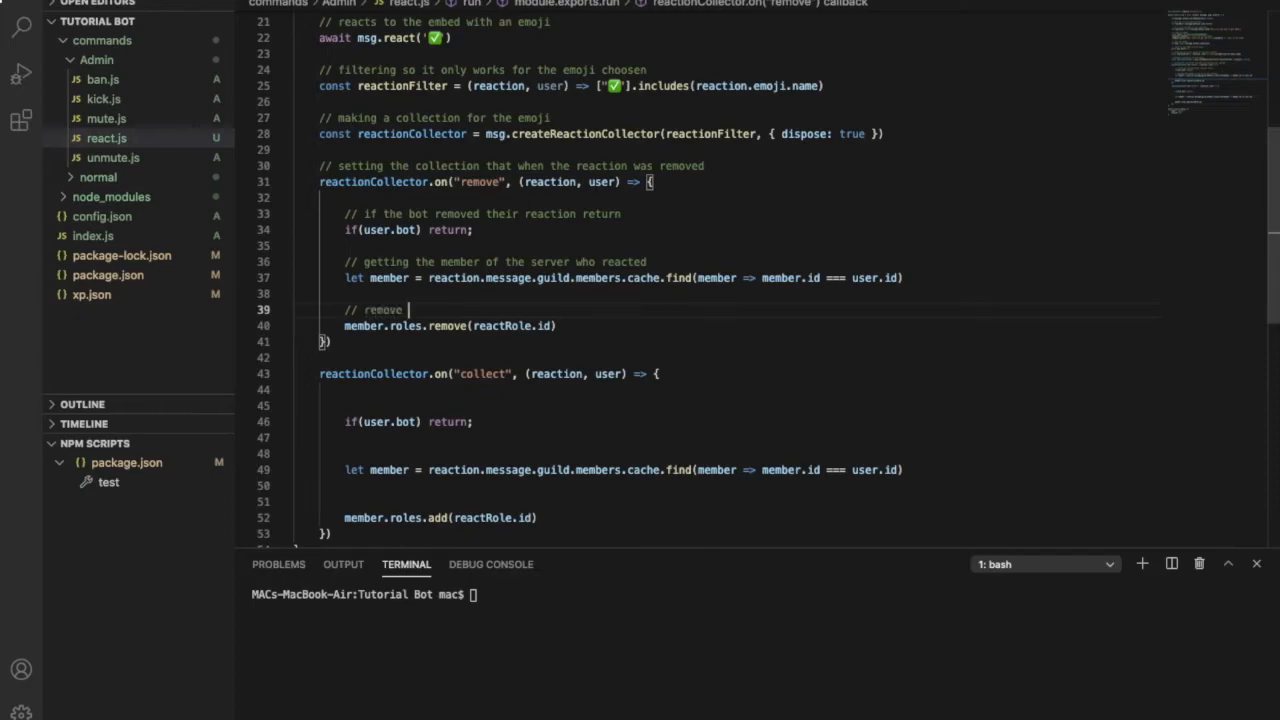
text(his)
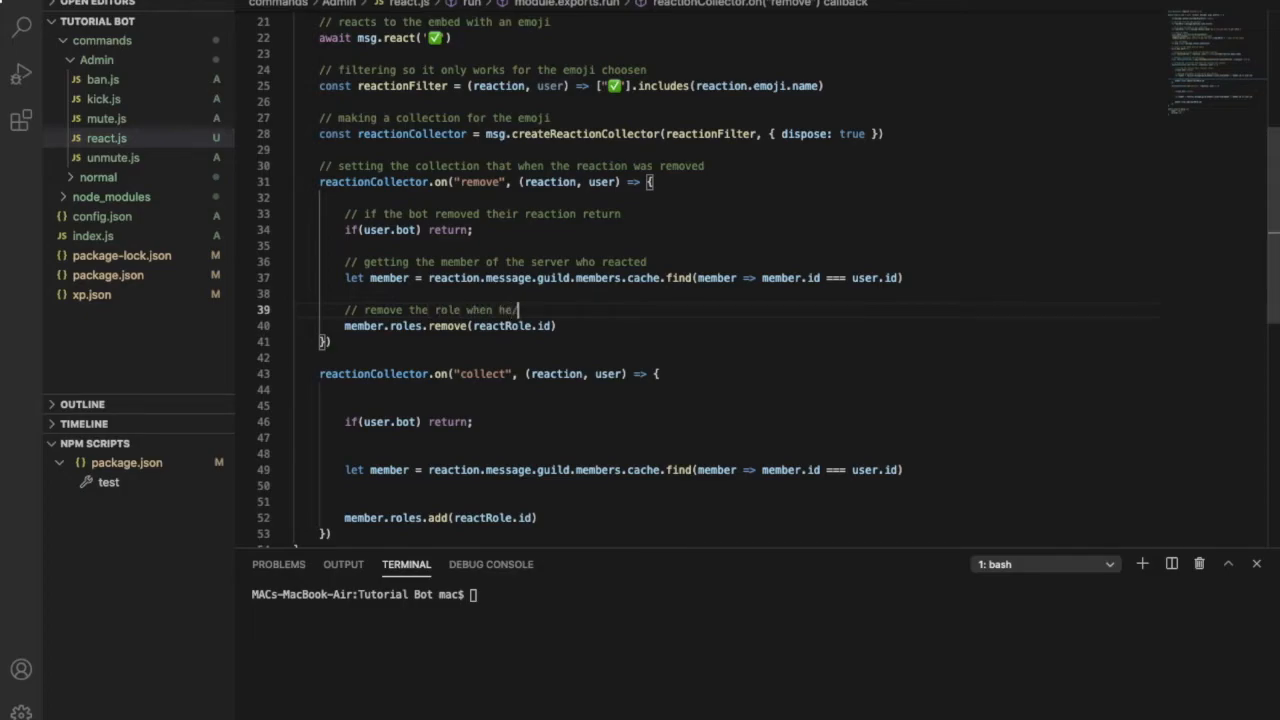
text(/she remove)
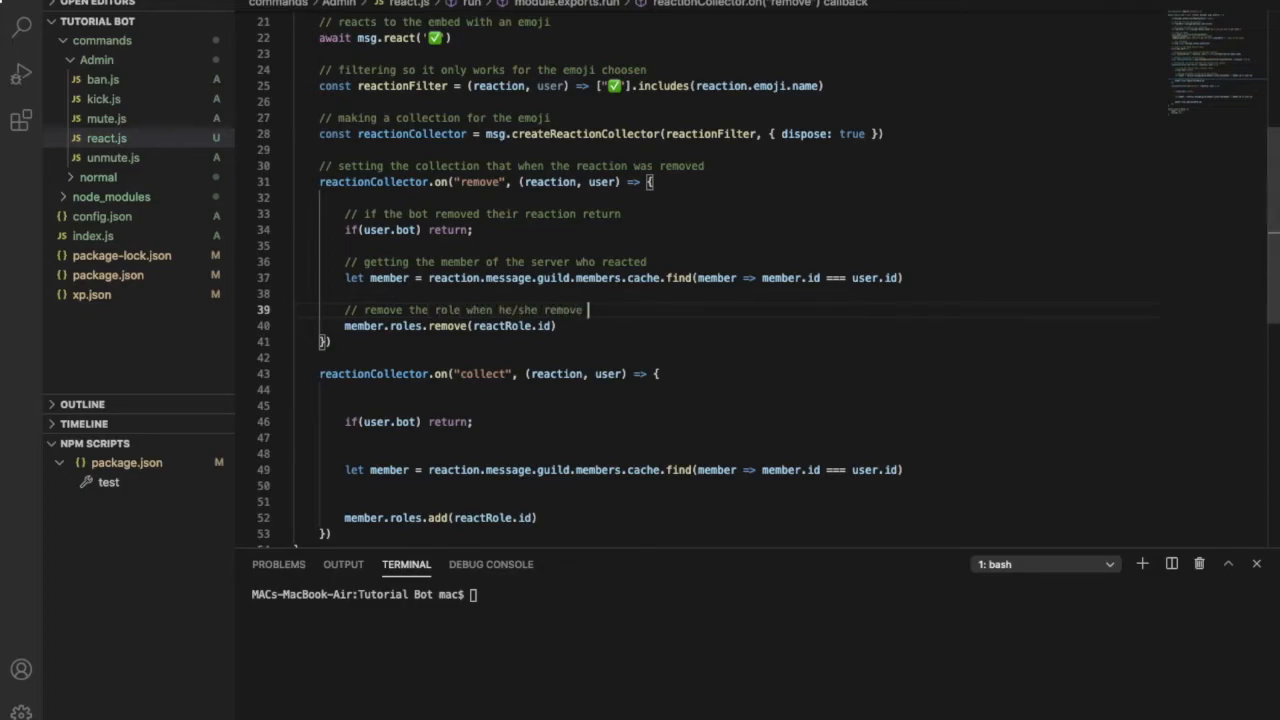
text(his/s)
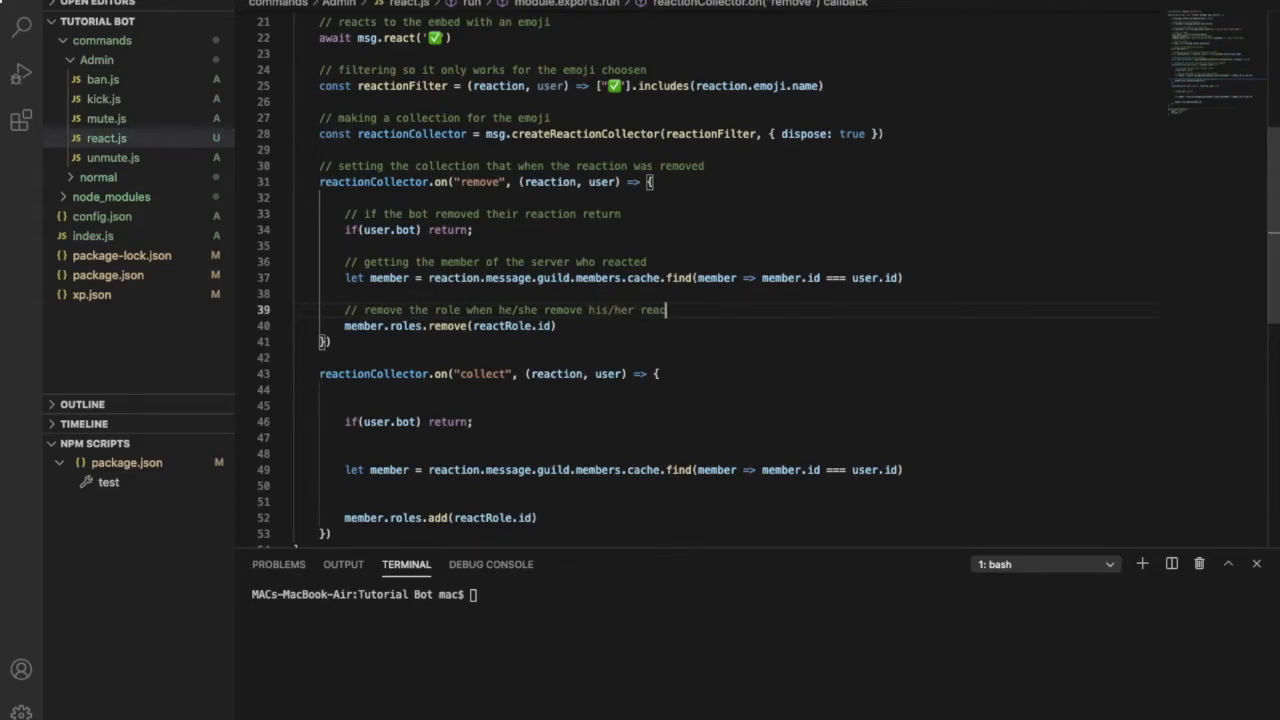
text(tion)
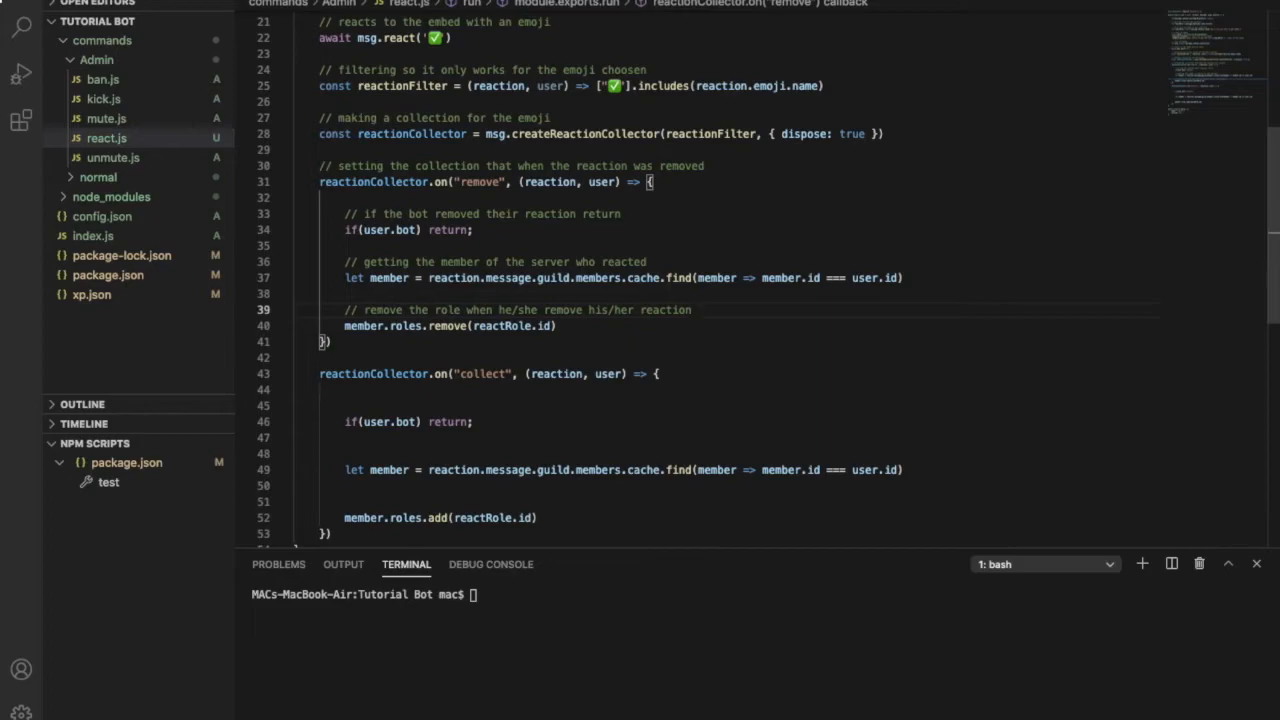
scroll(down, 3)
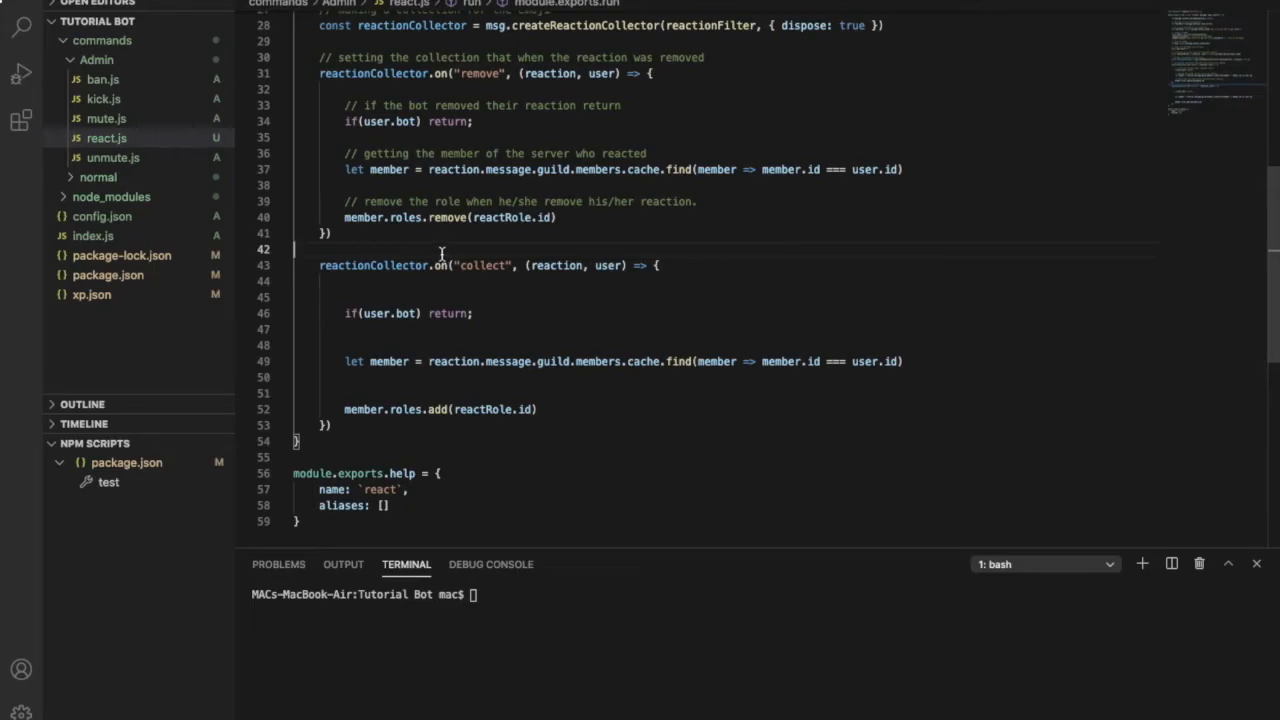
mouse_move(361, 355)
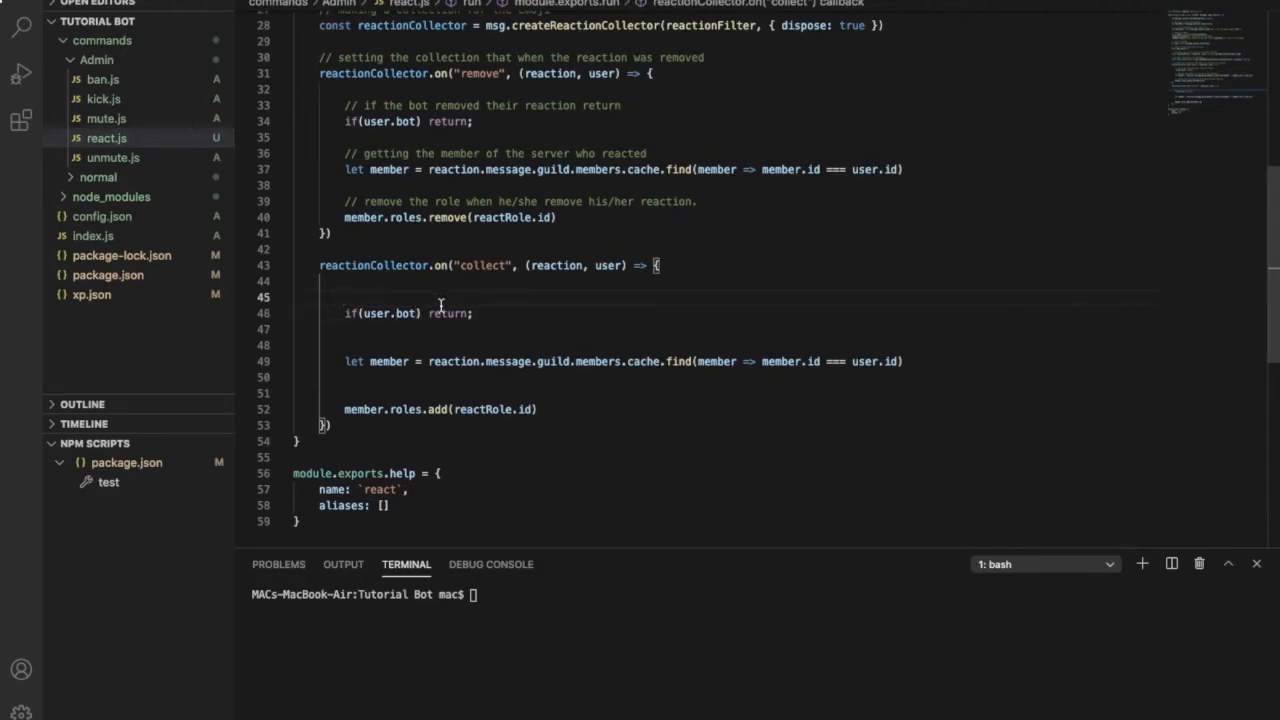
- Comment the if(user.bot) return check in the collect handler
text(// if a bot reacted)
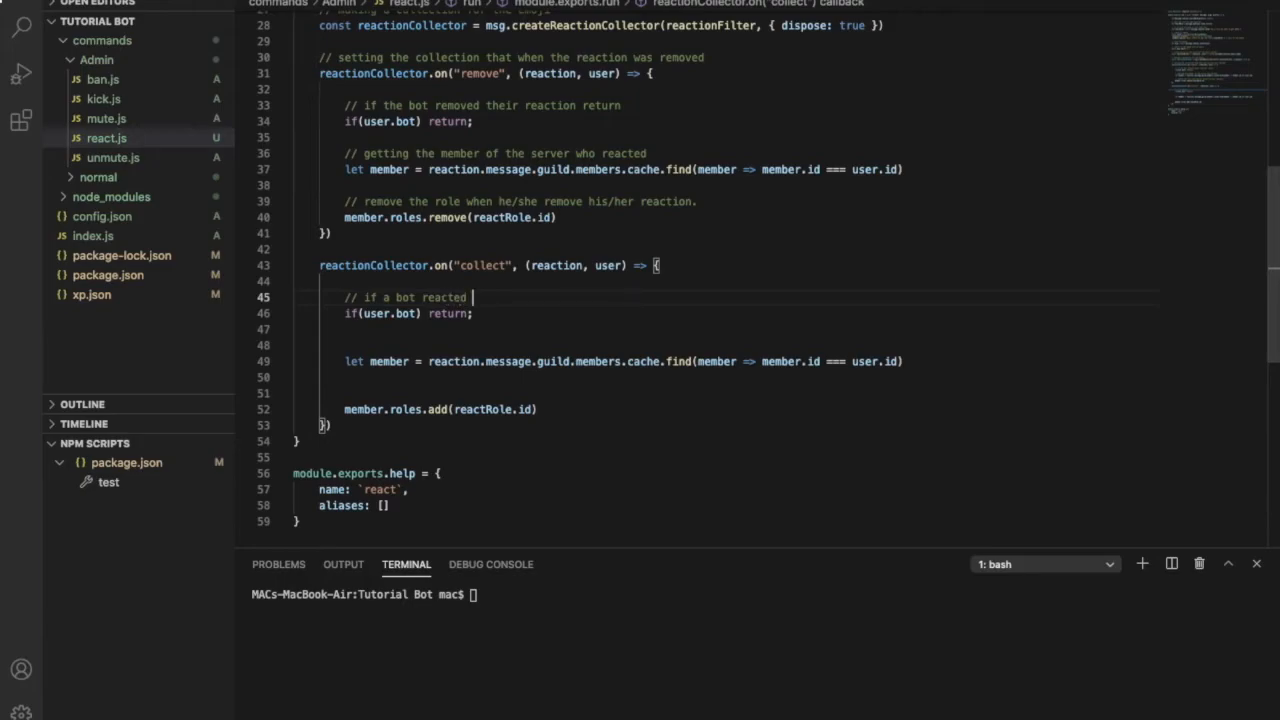
text(return)
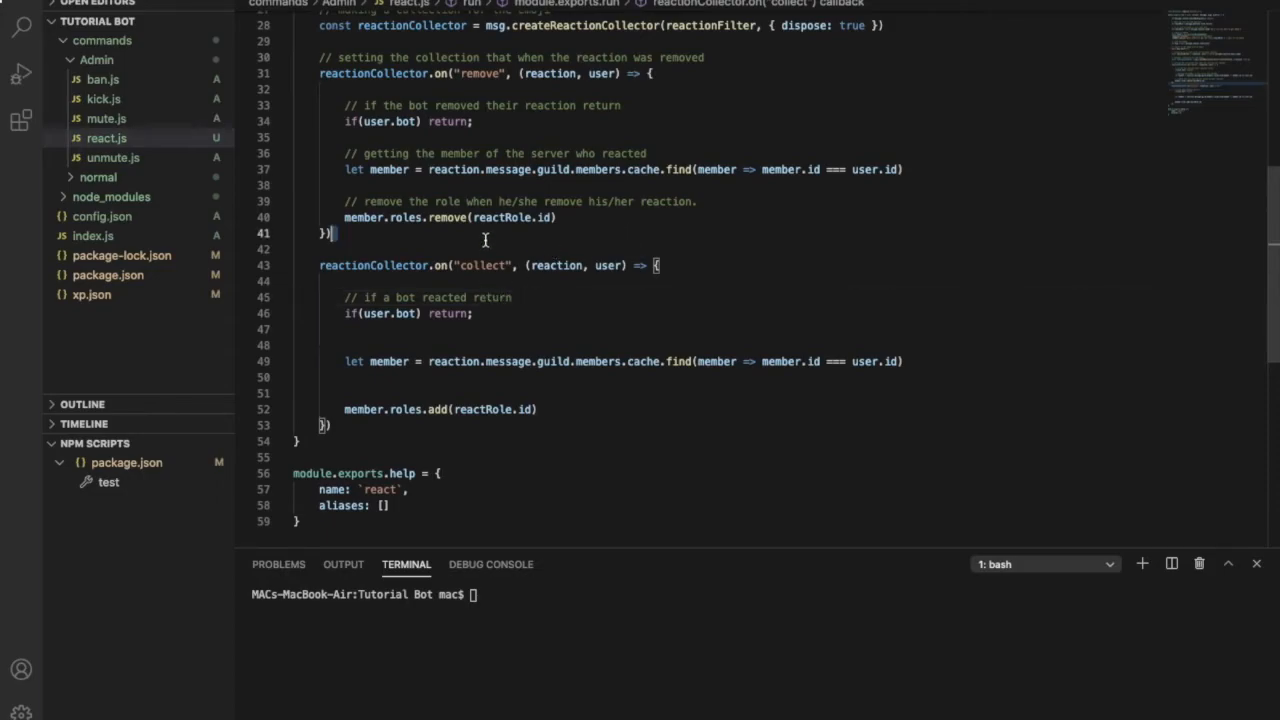
drag(340, 201, 560, 217)
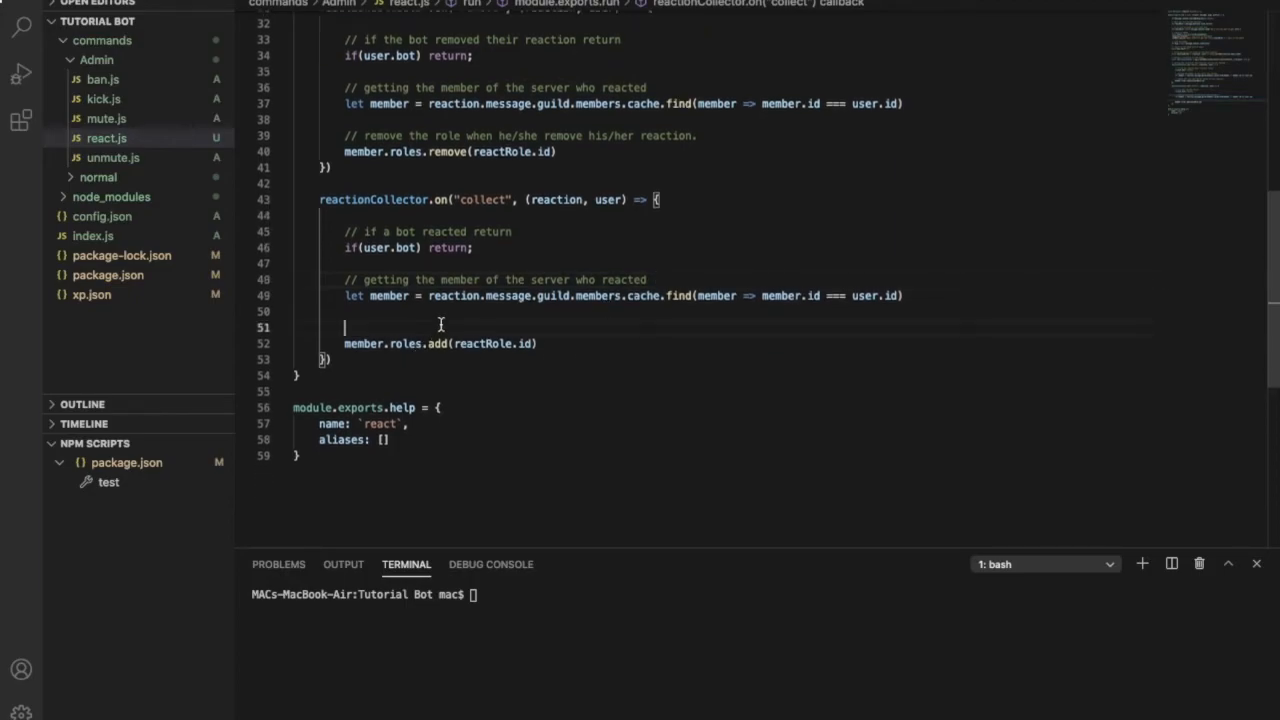
- Add '// adds the role to the member!' above member.roles.add
text(//)
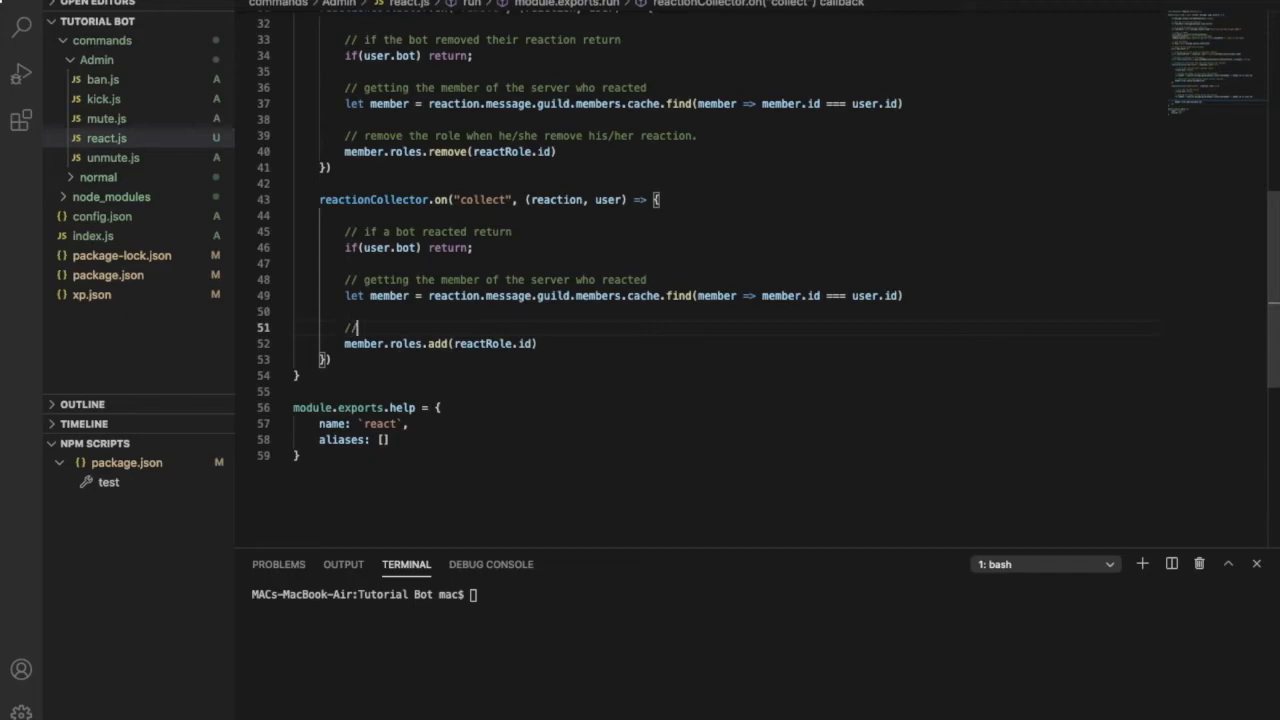
text(adds the)
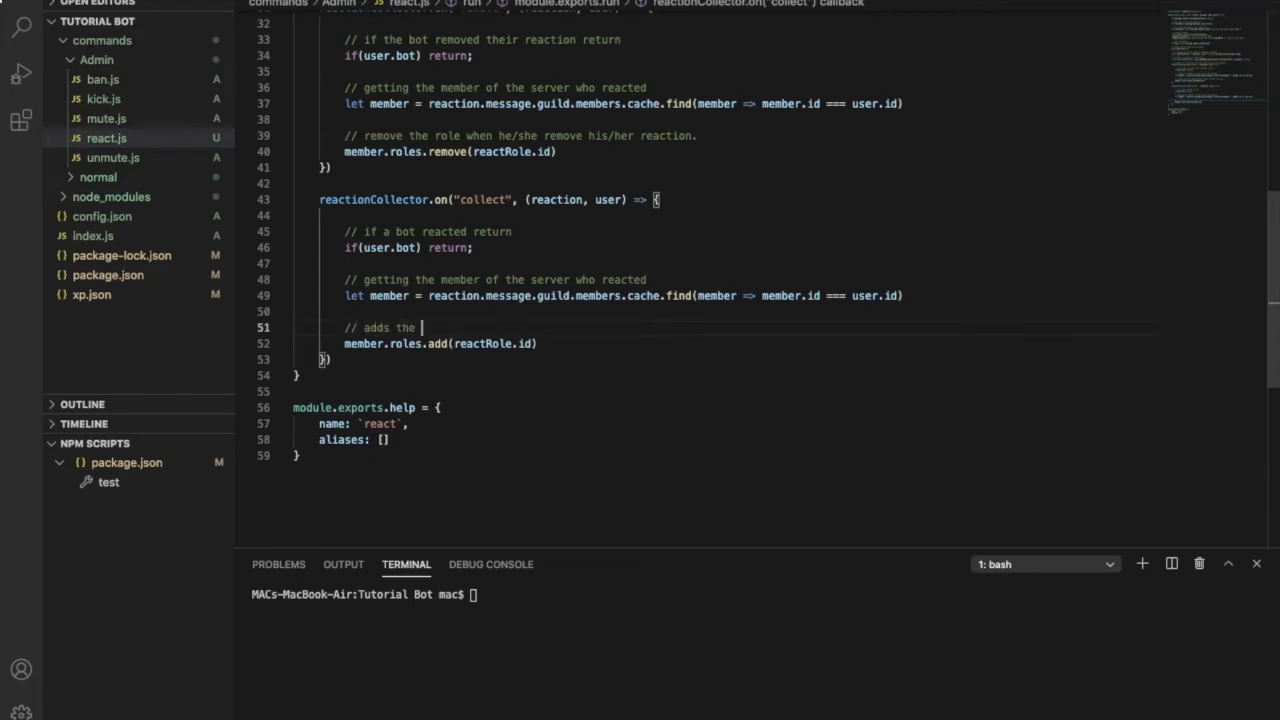
text(role to the)
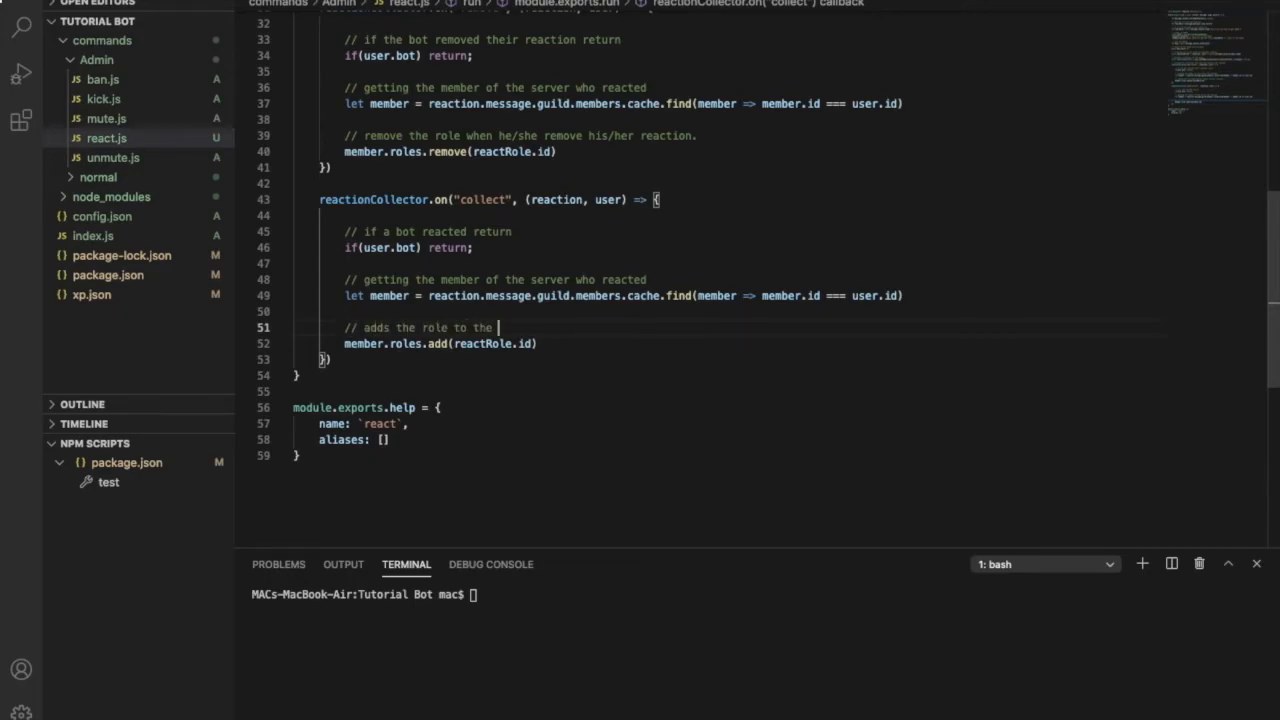
text(member)
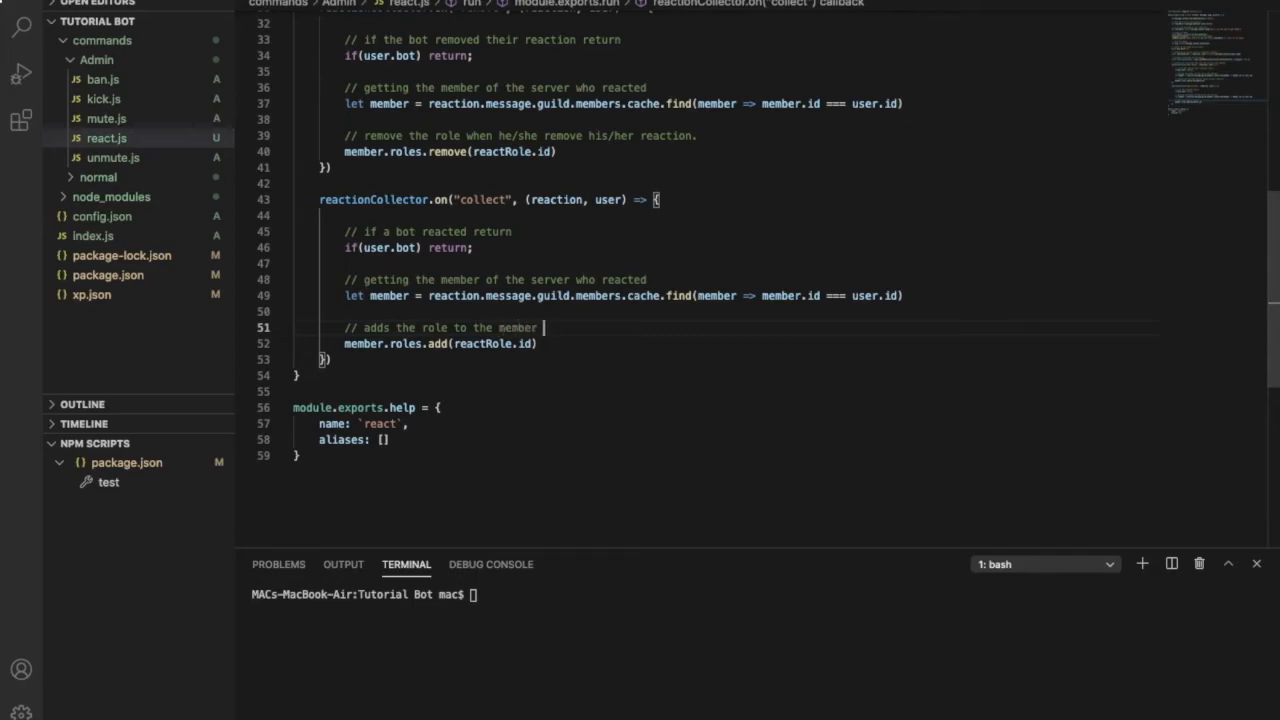
text(!)
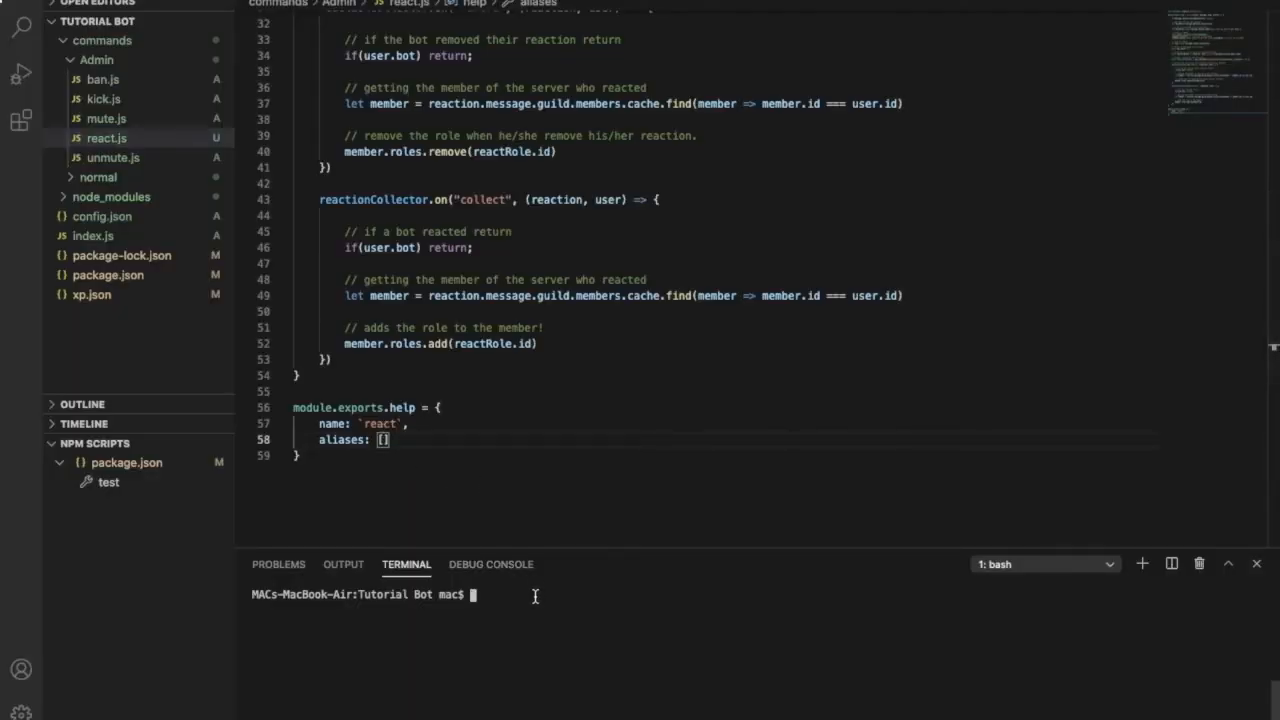
- Start the bot with node . and switch to the Discord space
text(node .)
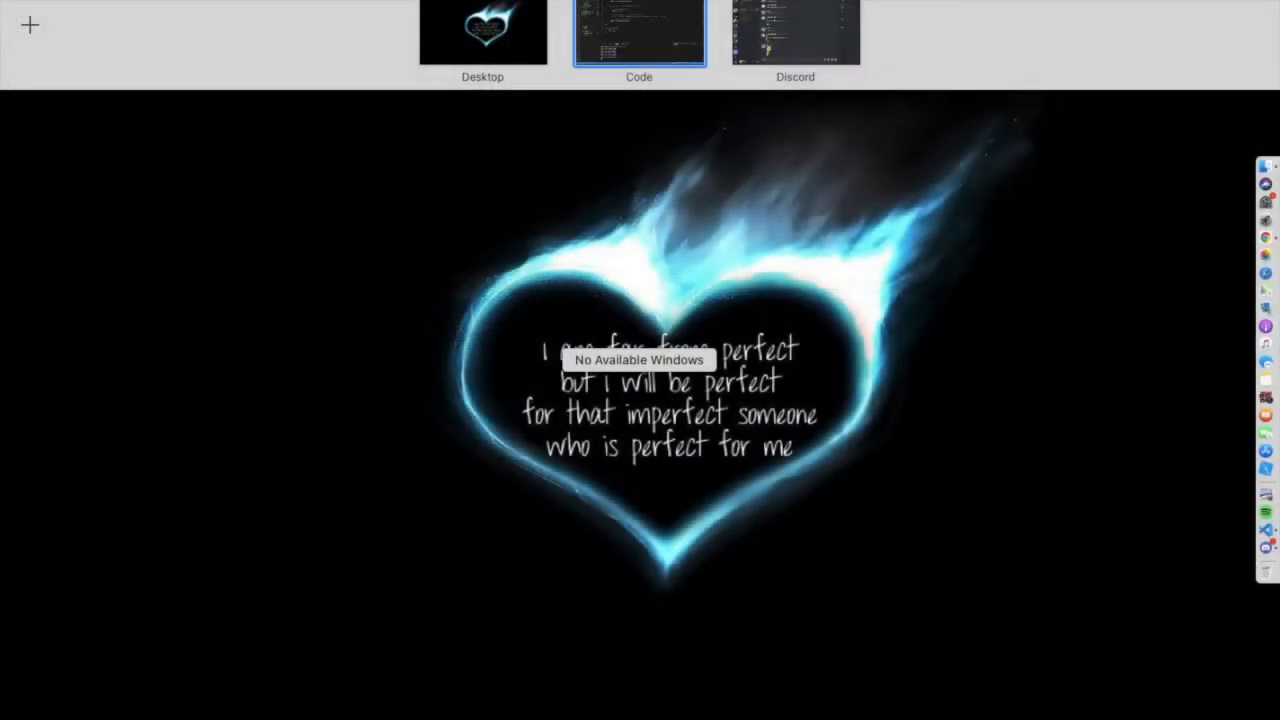
click(795, 30)
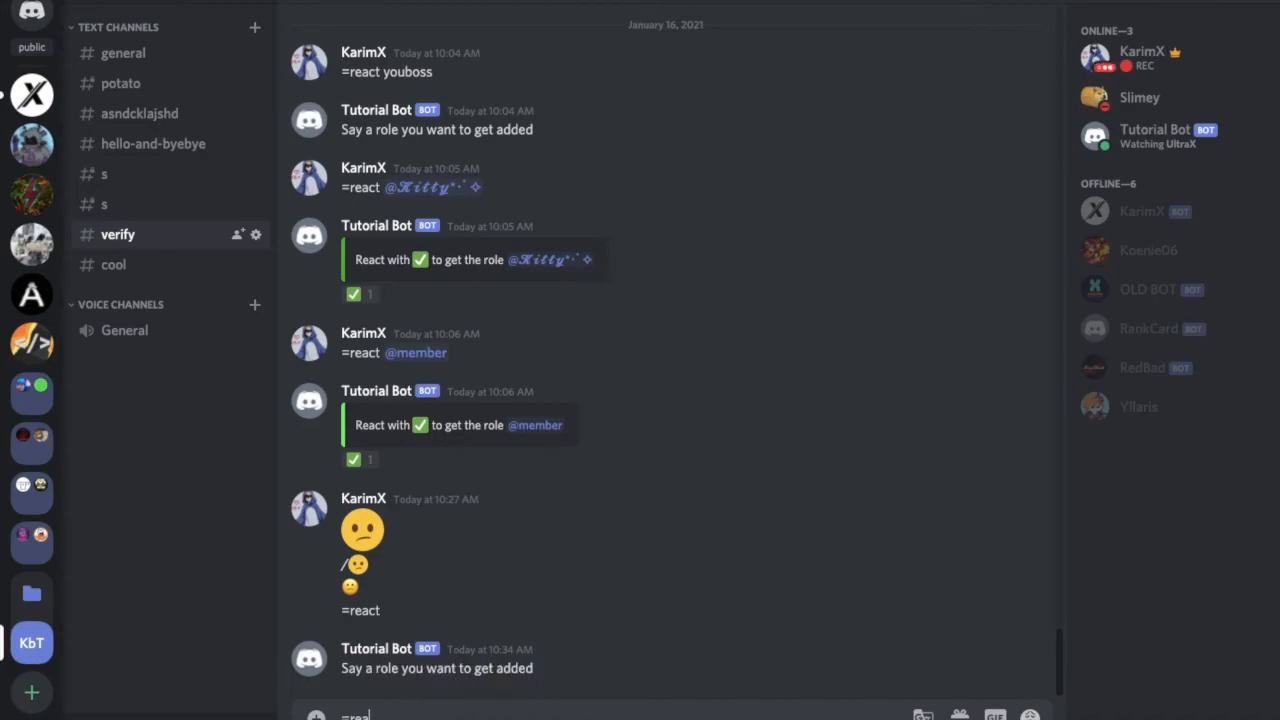
text(@)
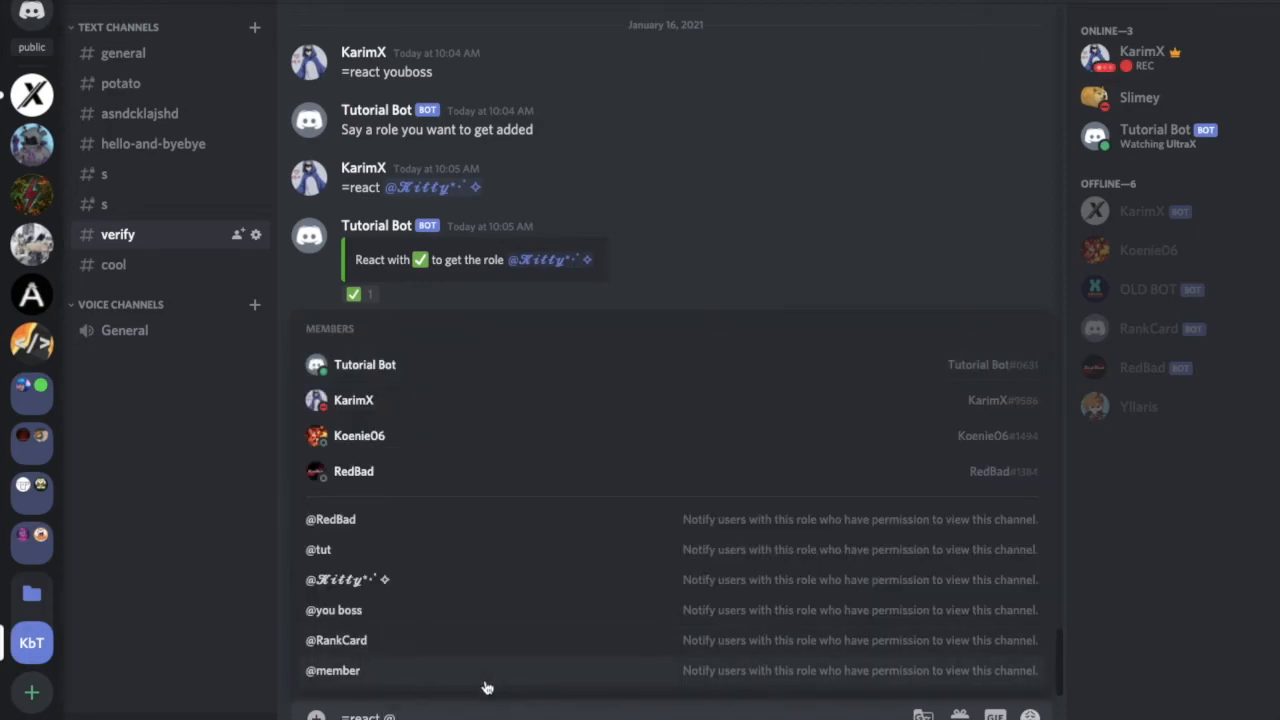
scroll(down, 3)
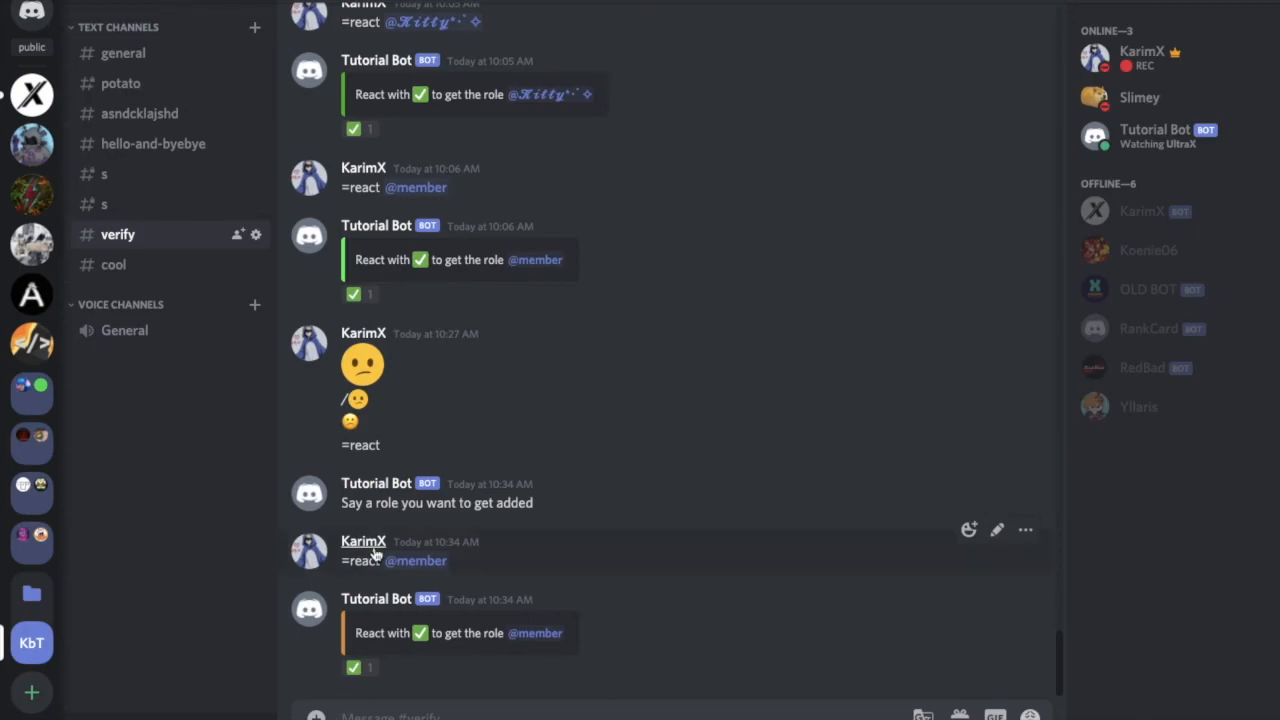
click(363, 541)
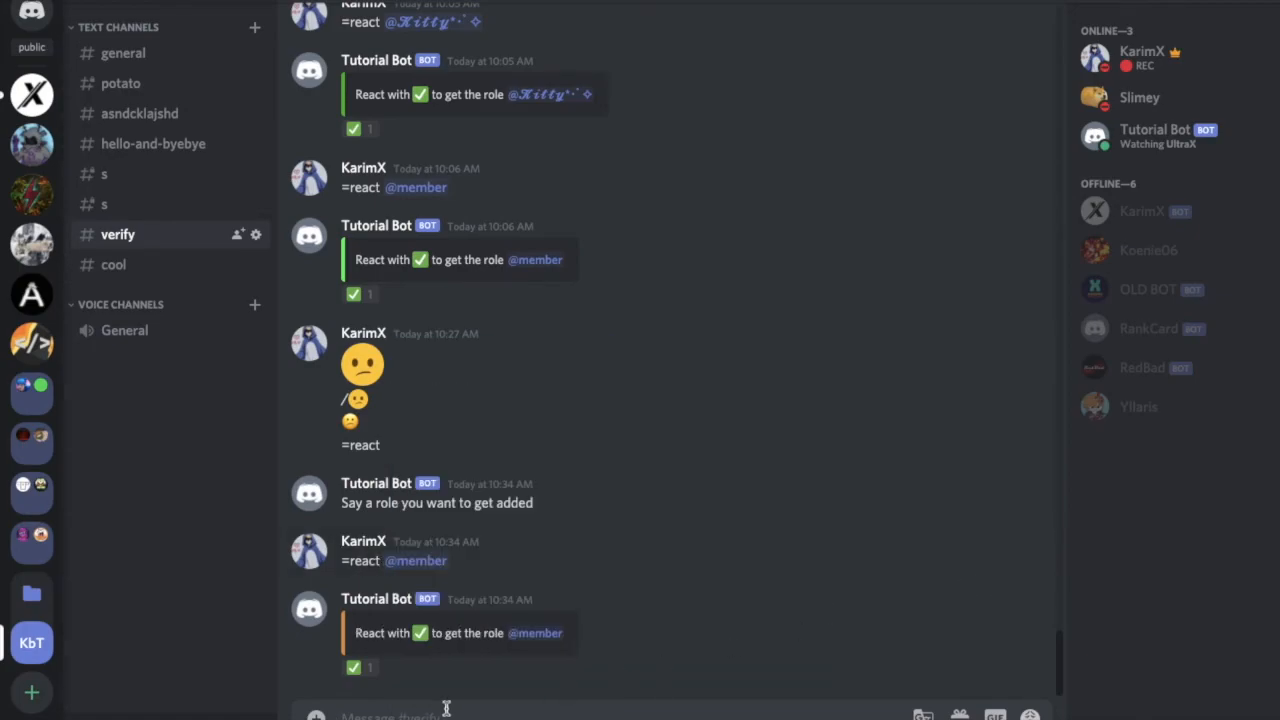
click(353, 667)
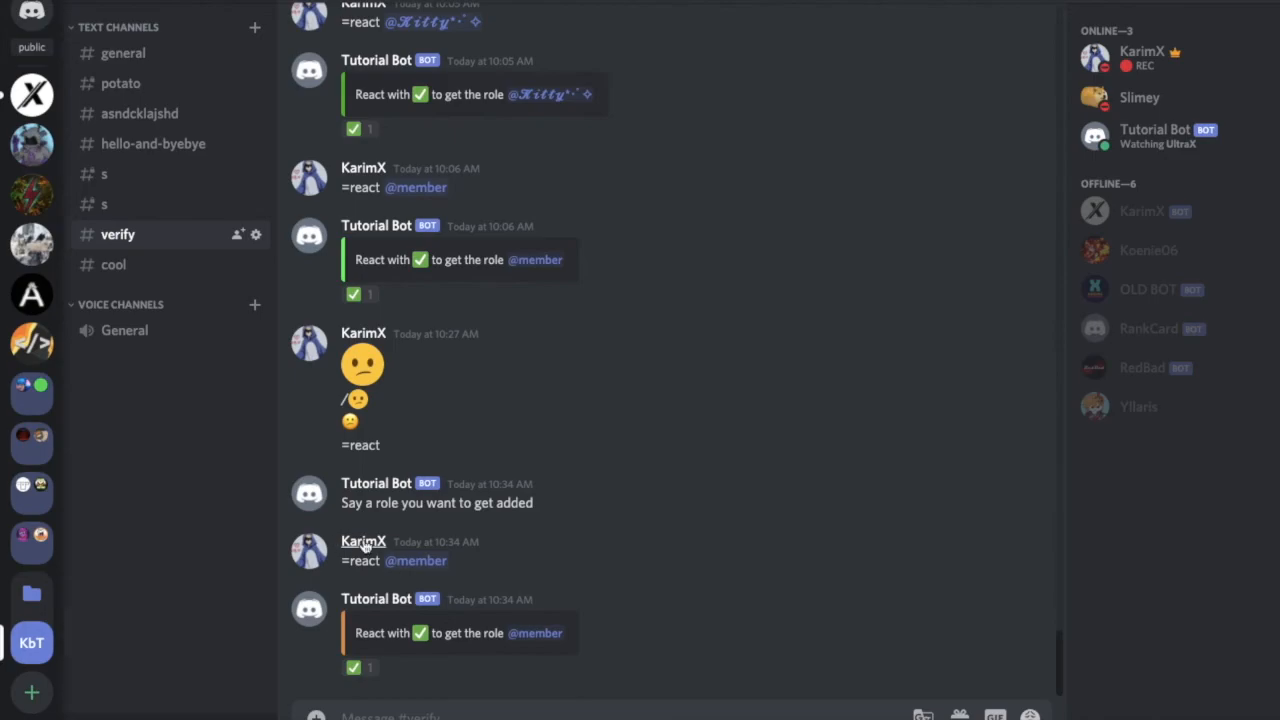
click(363, 541)
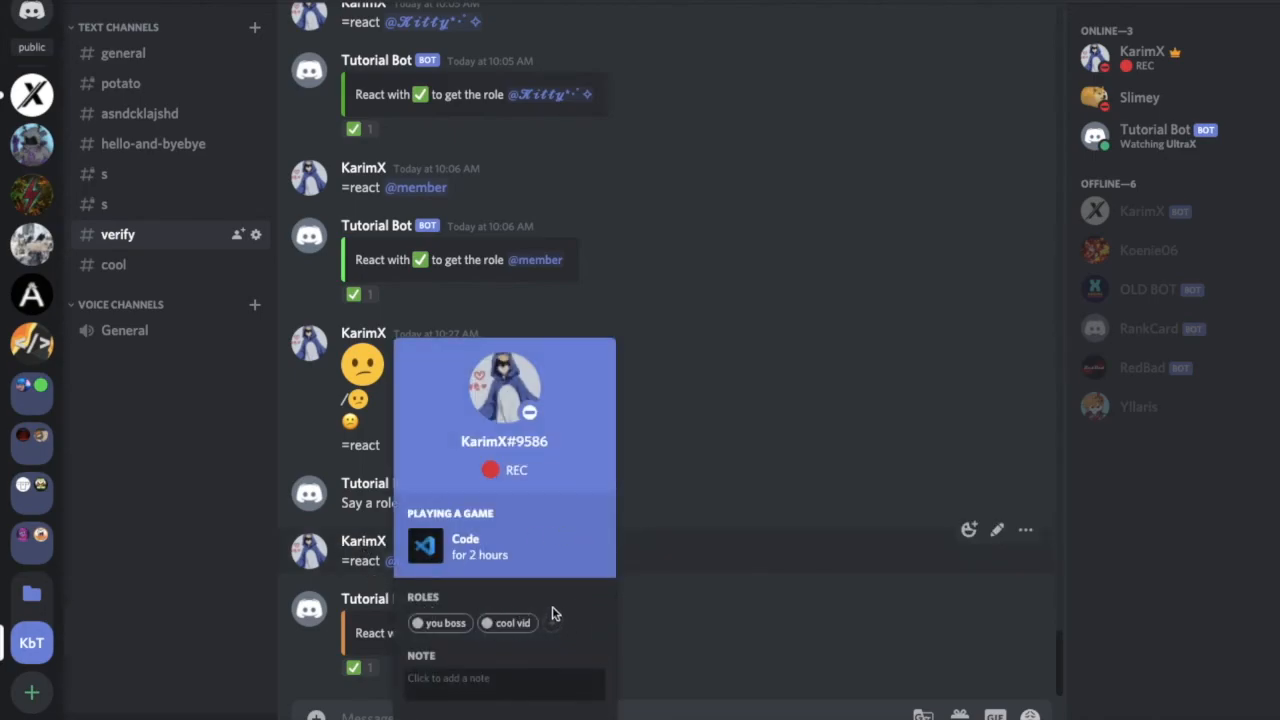